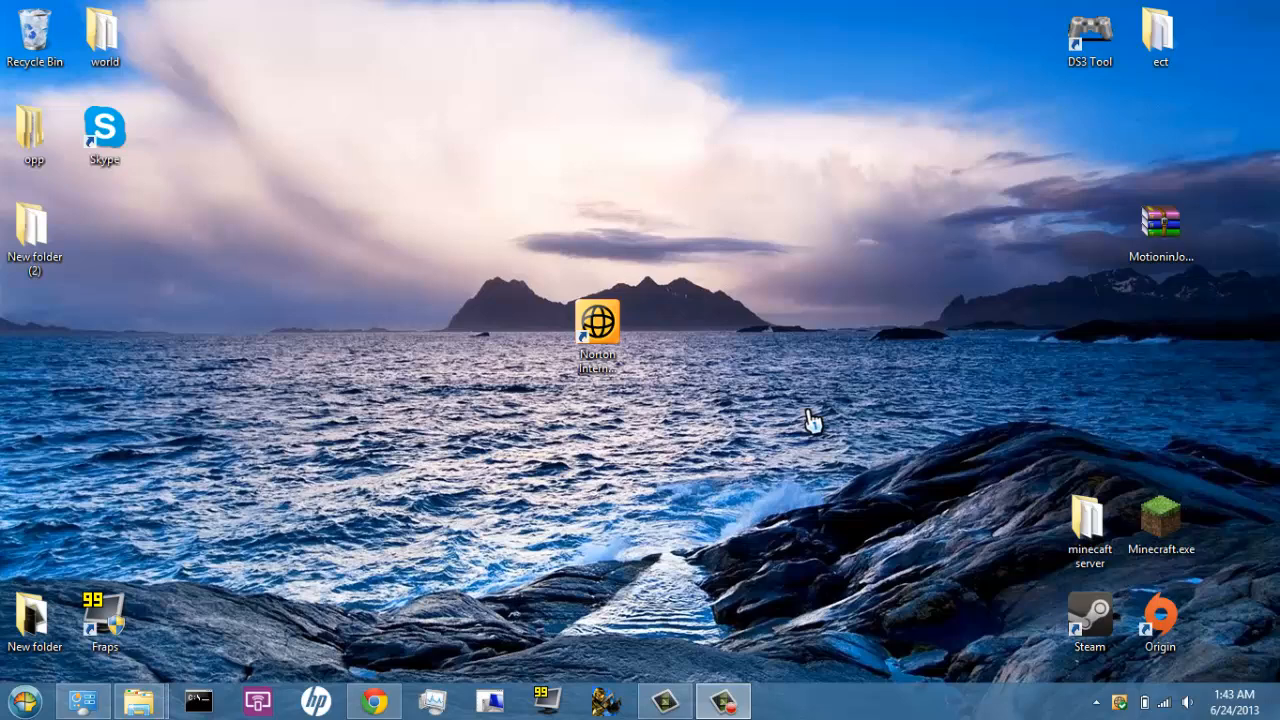
mouse_move(764, 220)
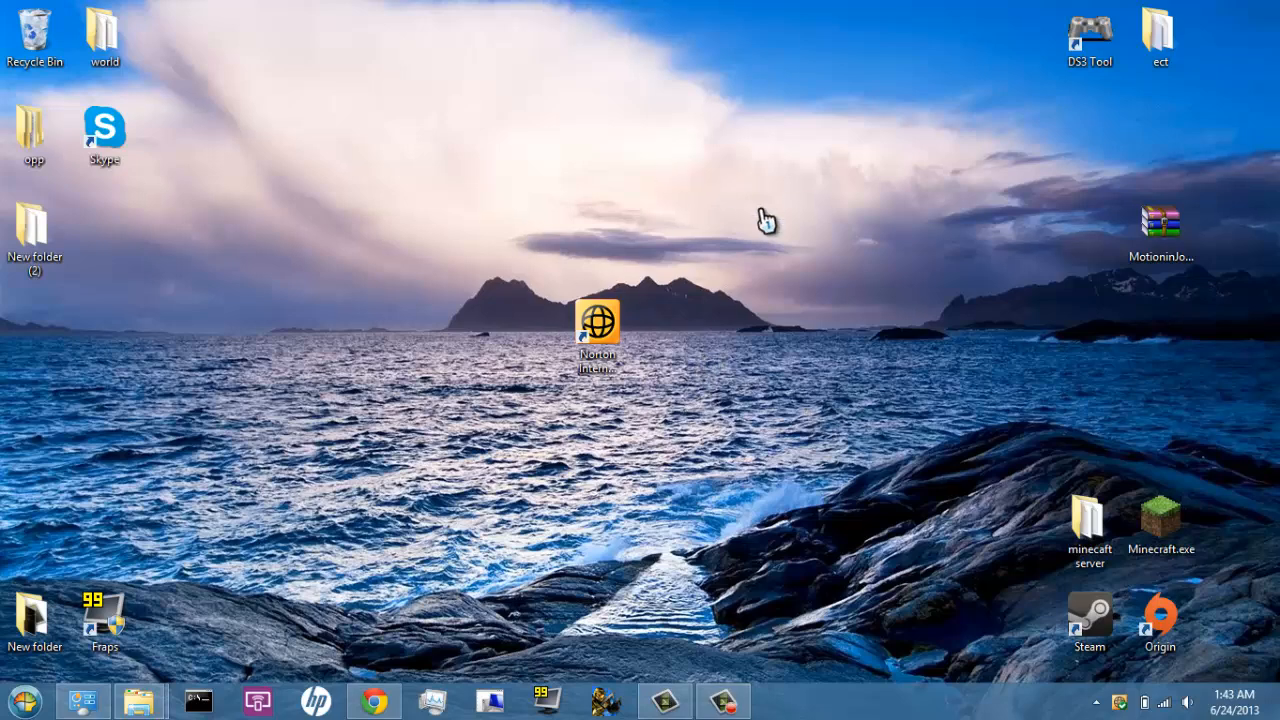
mouse_move(412, 410)
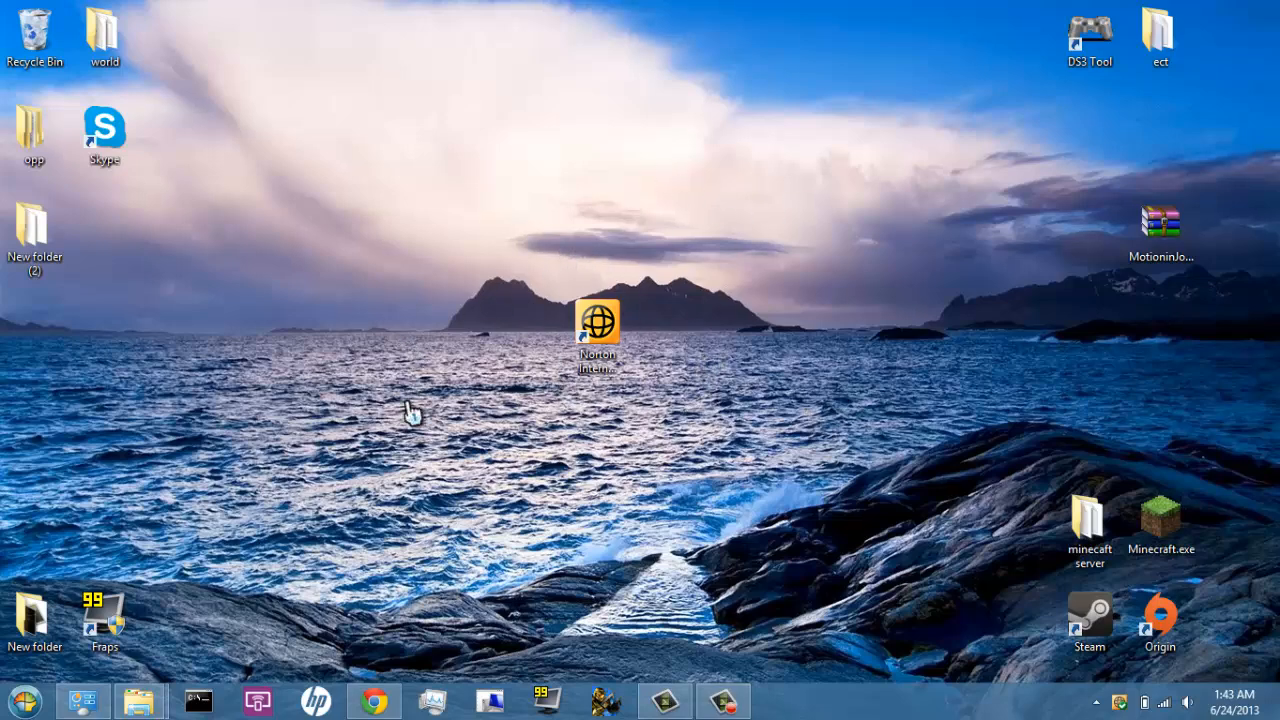
mouse_move(668, 400)
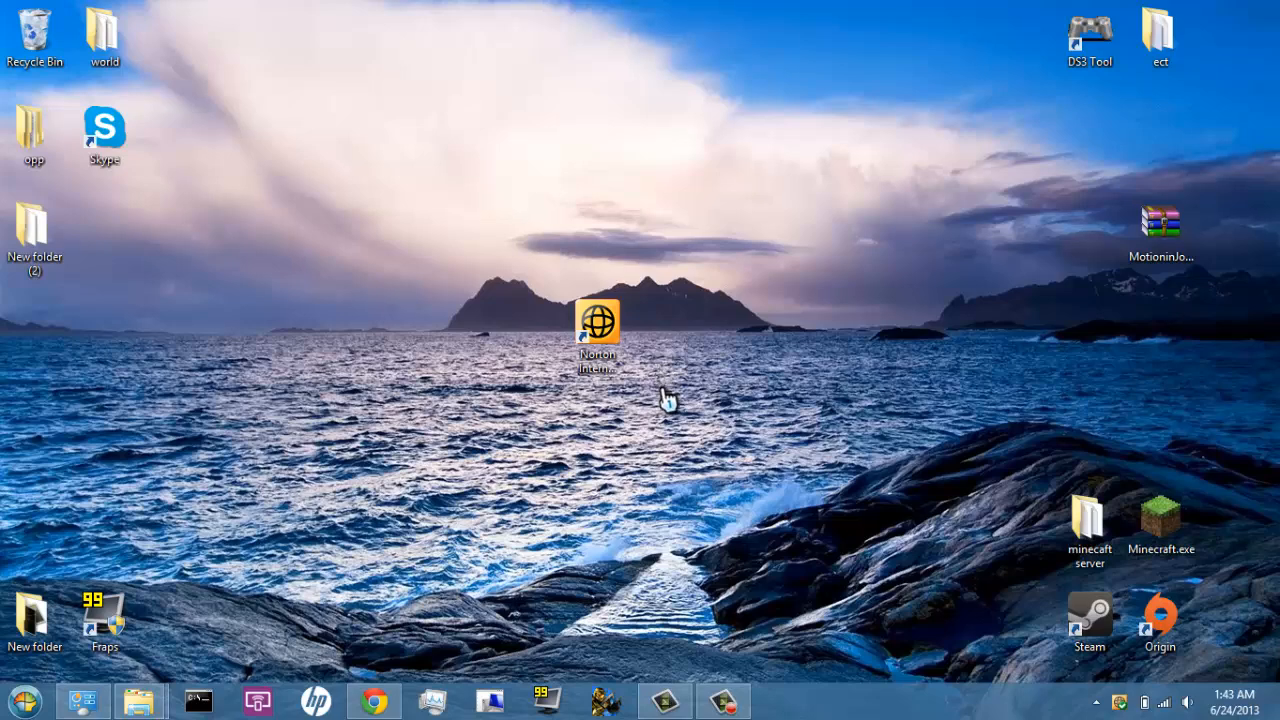
mouse_move(776, 356)
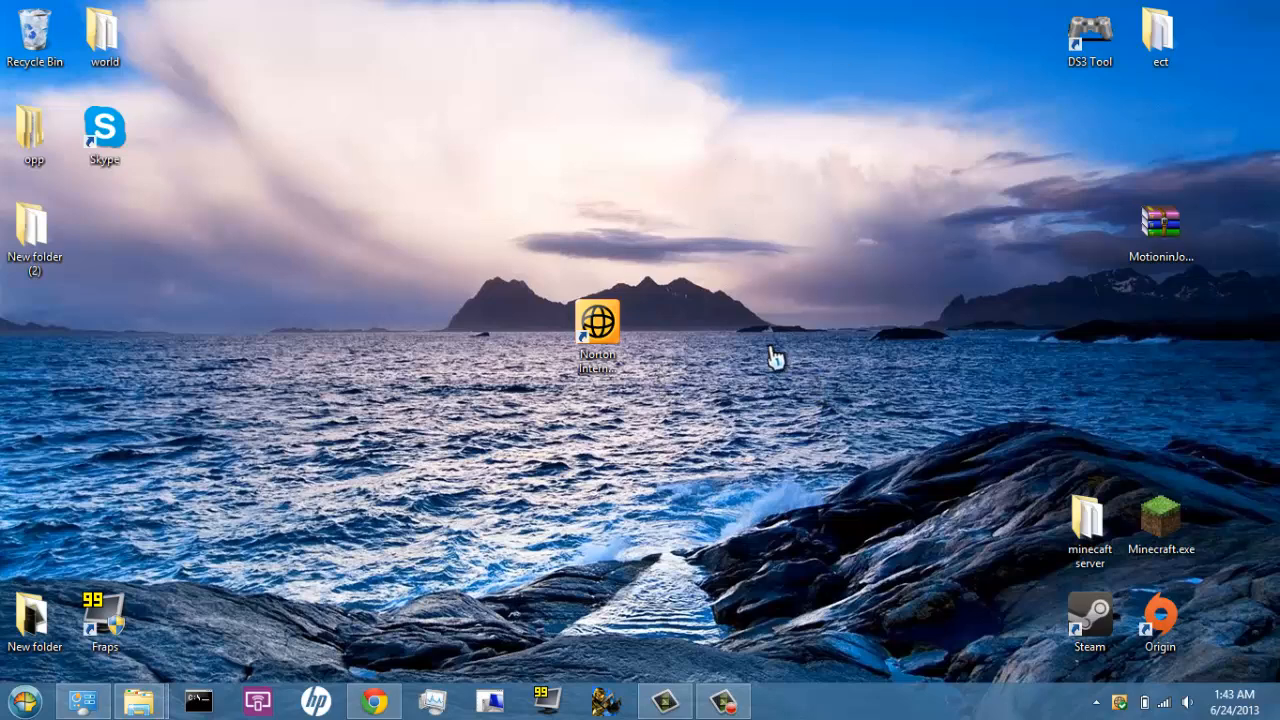
mouse_move(436, 304)
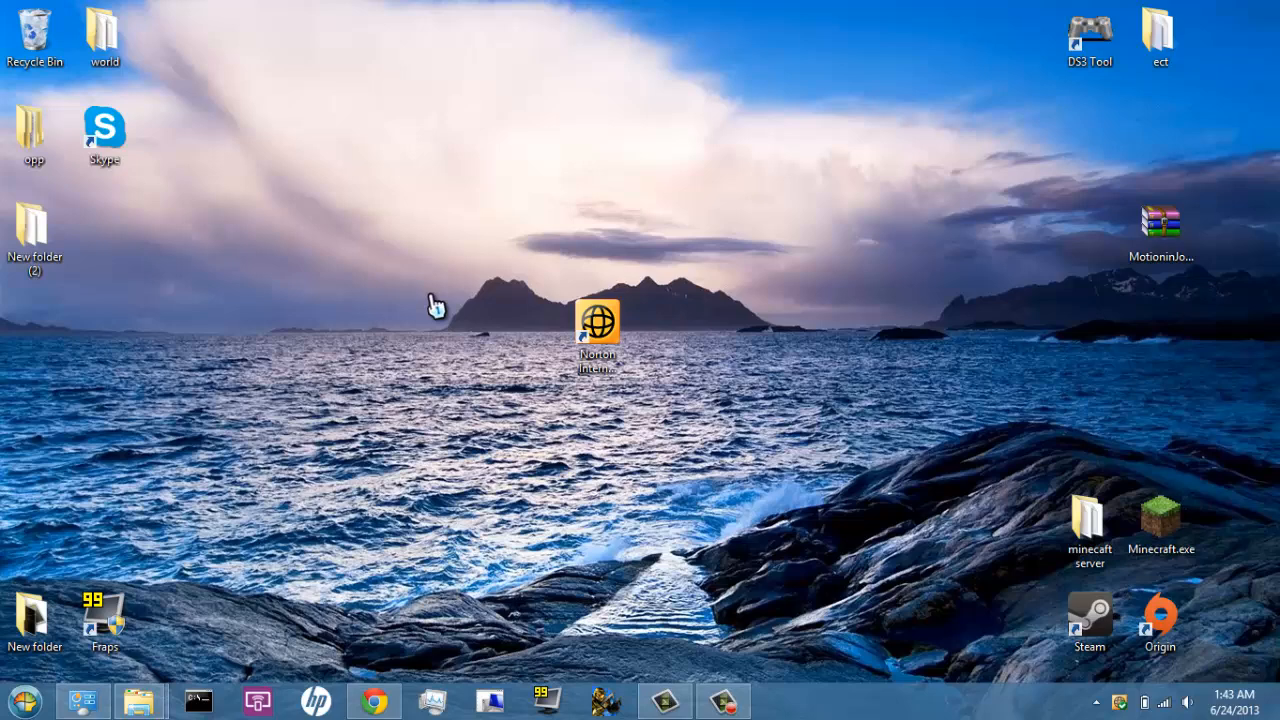
mouse_move(684, 376)
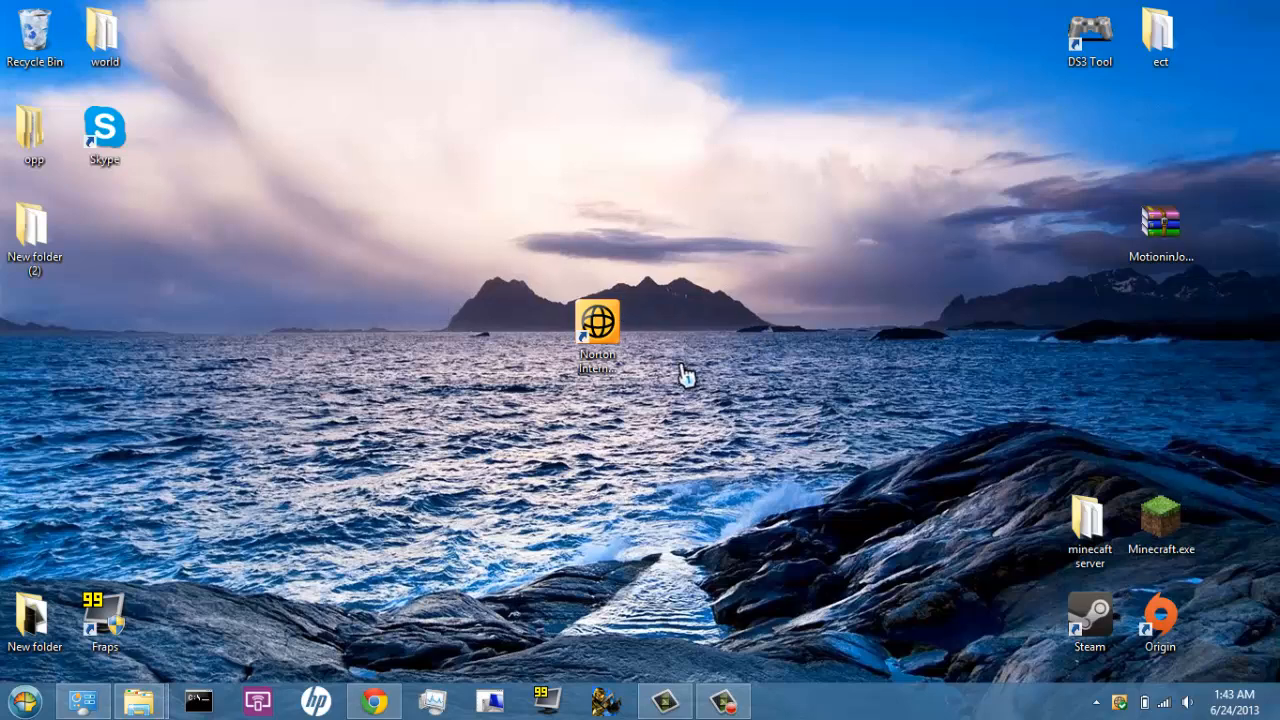
mouse_move(676, 540)
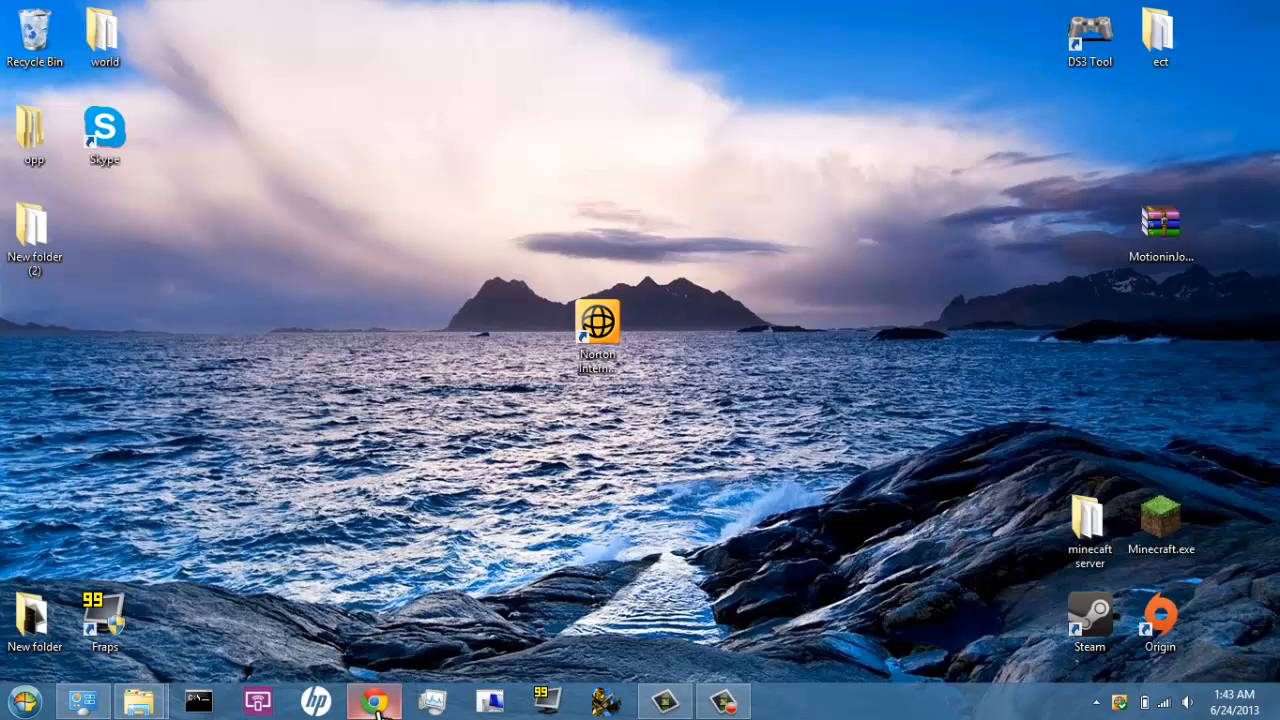
Review the MotioninJoy download page, then hide the browser to show the desktop
left_click(372, 700)
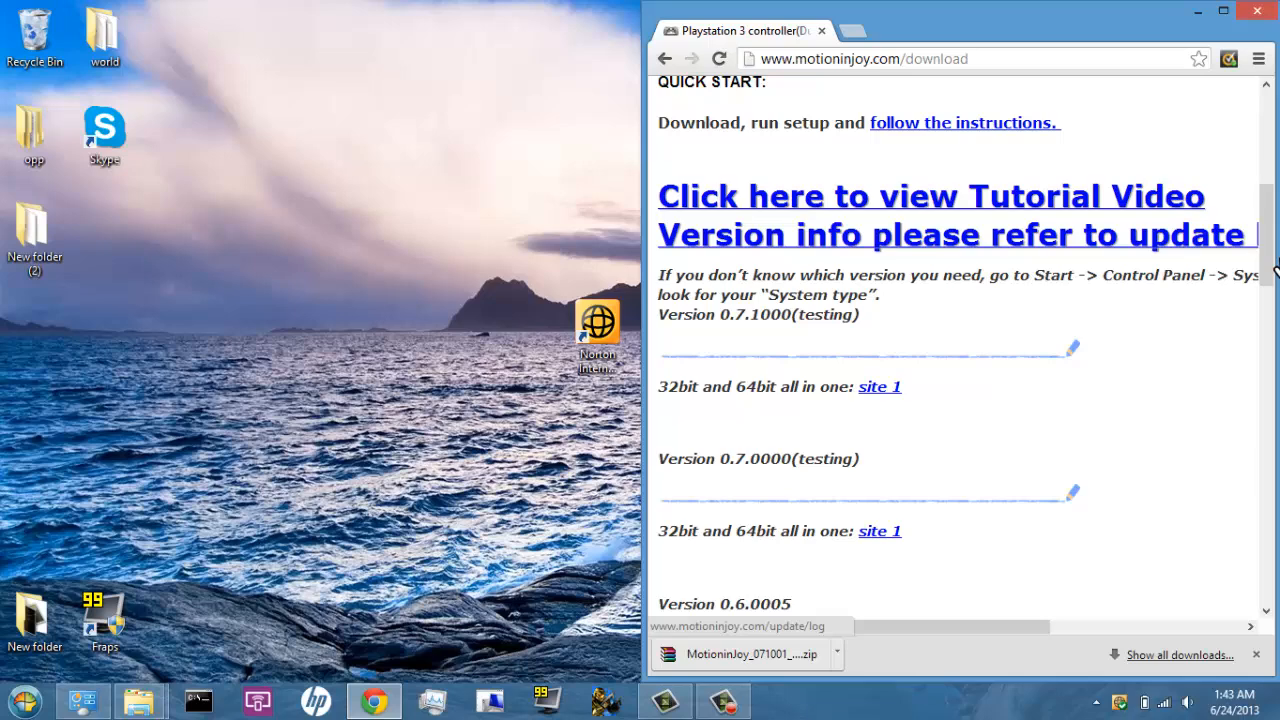
scroll("up", 3)
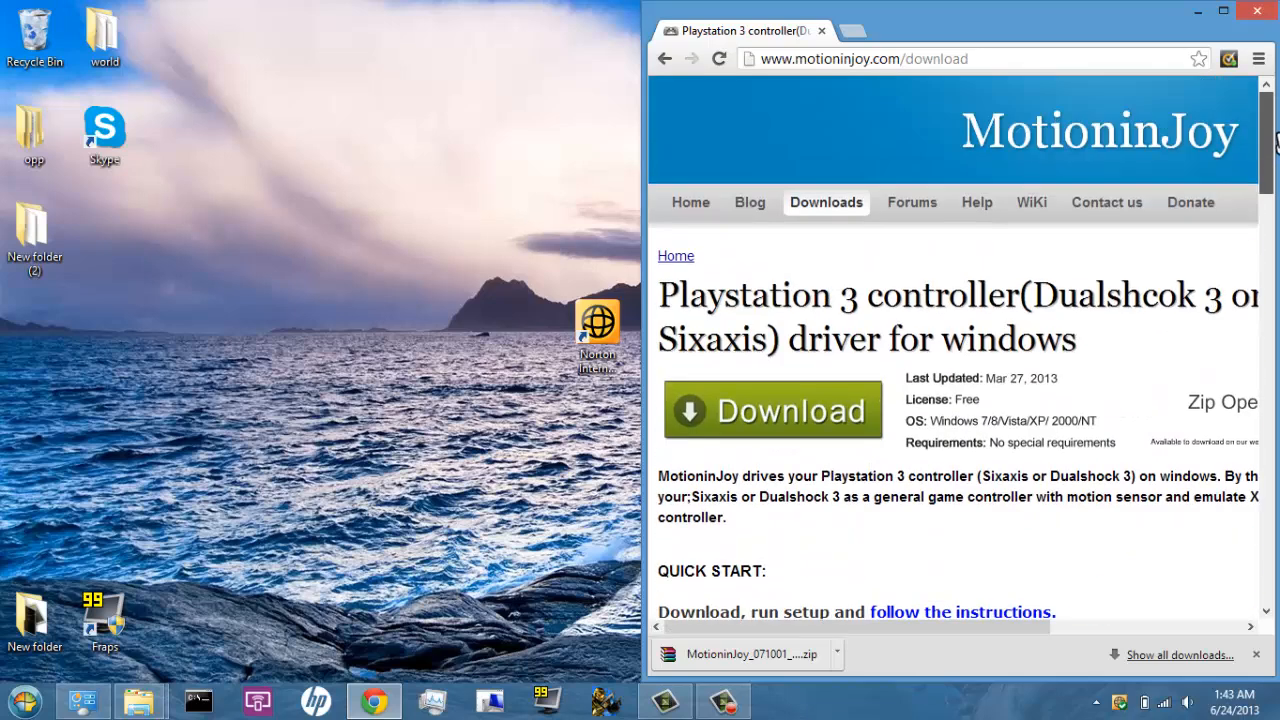
scroll("down", 3)
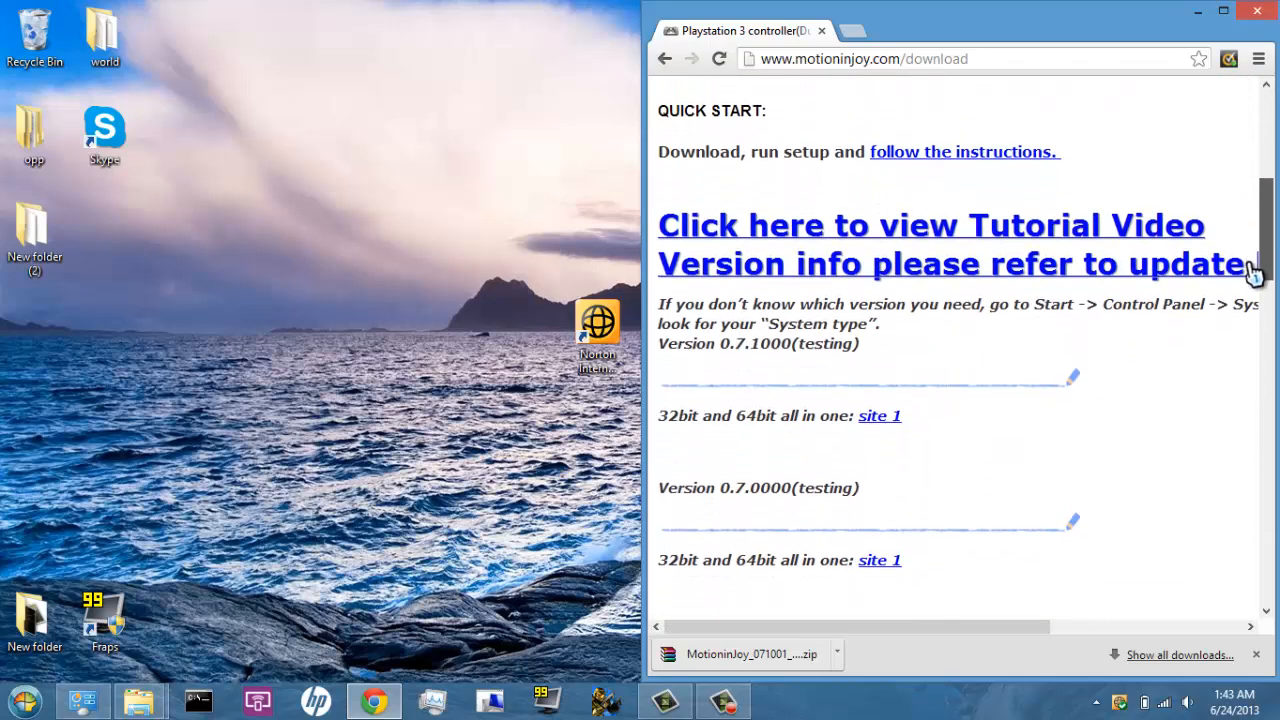
scroll("down", 3)
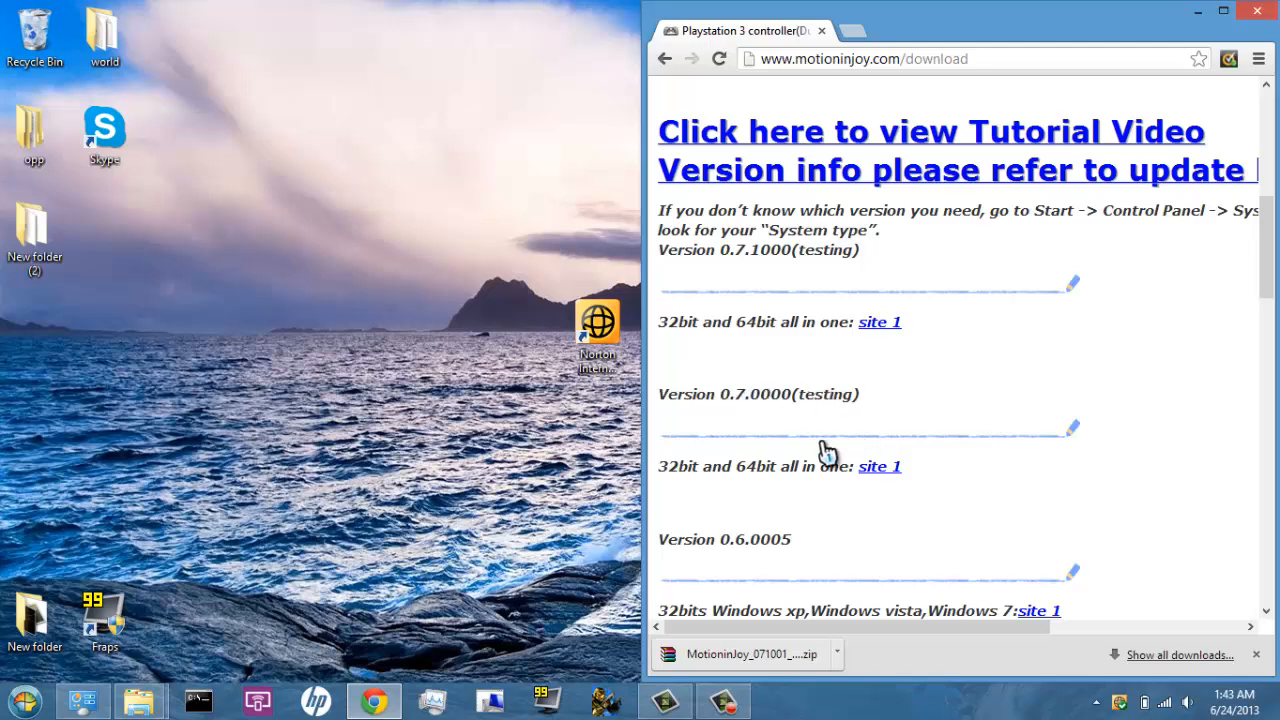
mouse_move(740, 390)
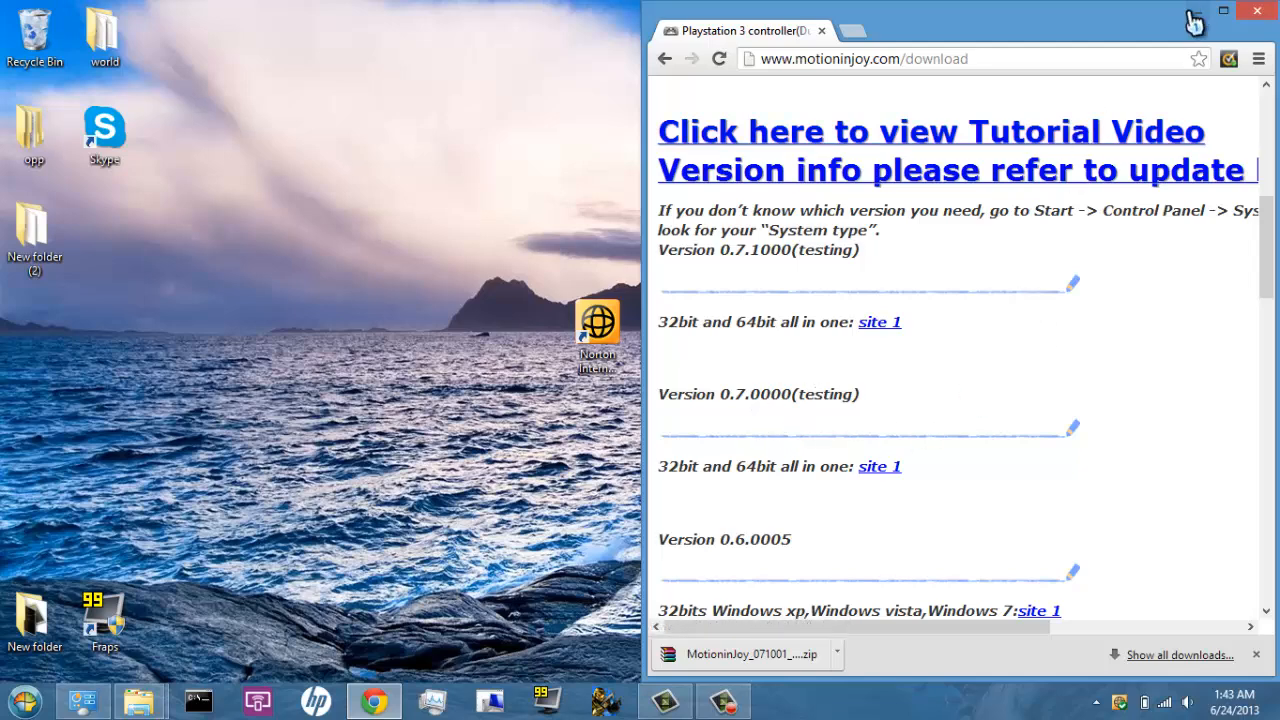
left_click(1224, 12)
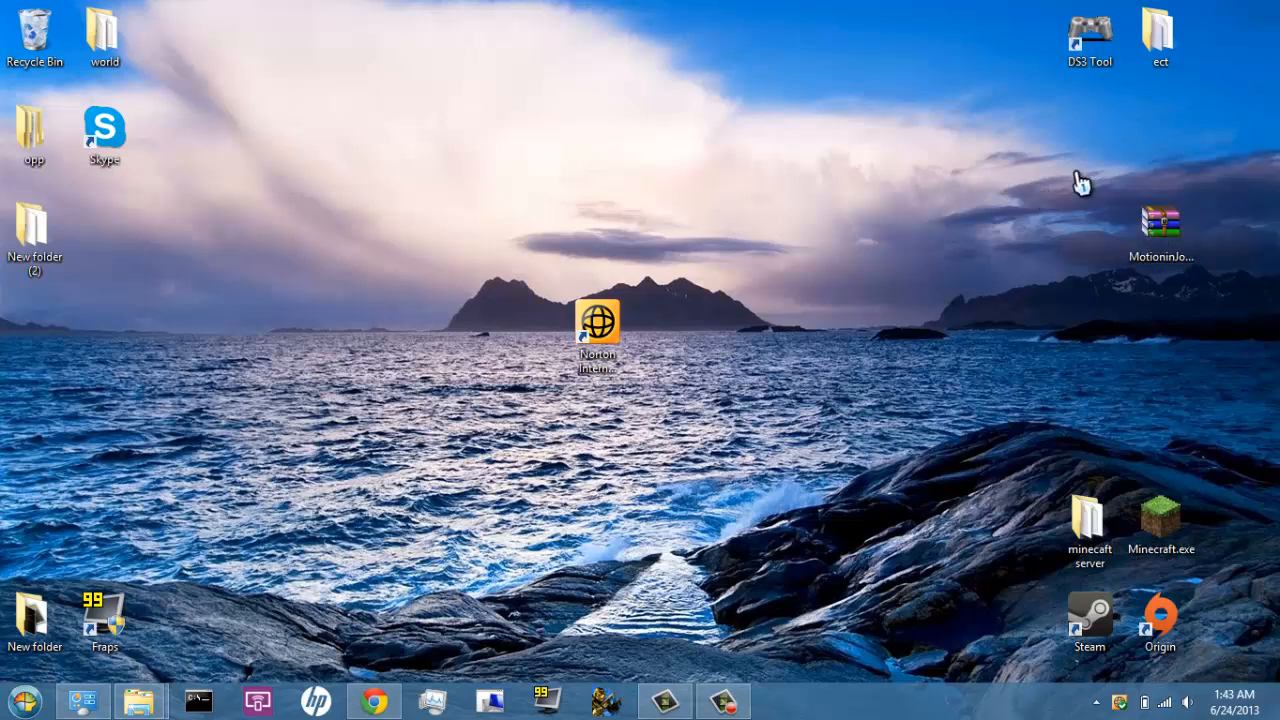
Run a Norton scan on the download, confirm 'No Threats Found' and finish the report
left_click(1088, 38)
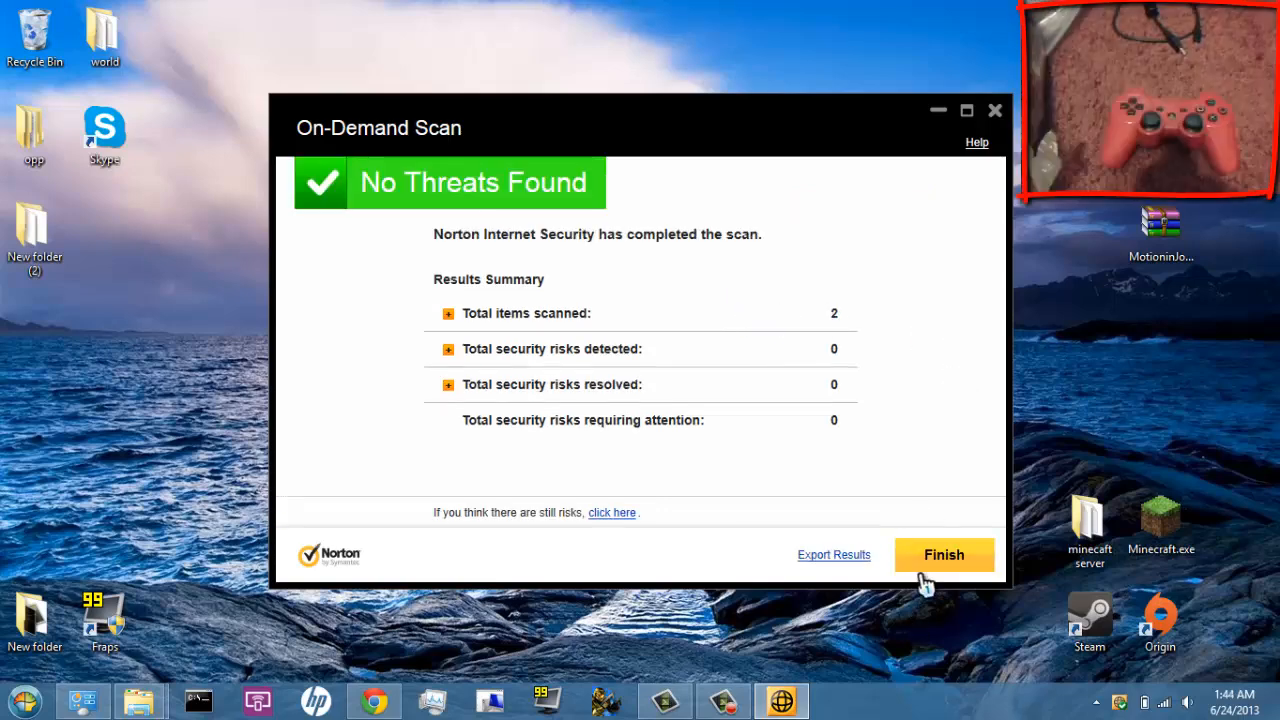
left_click(944, 554)
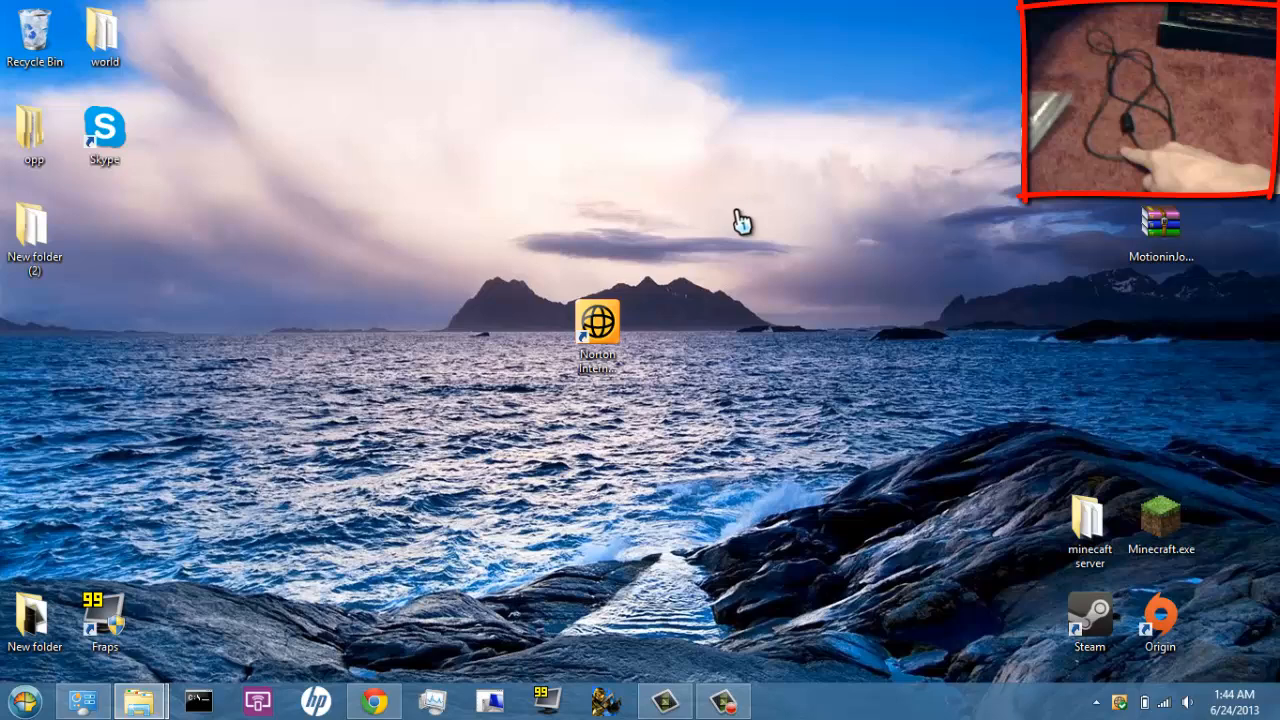
mouse_move(716, 530)
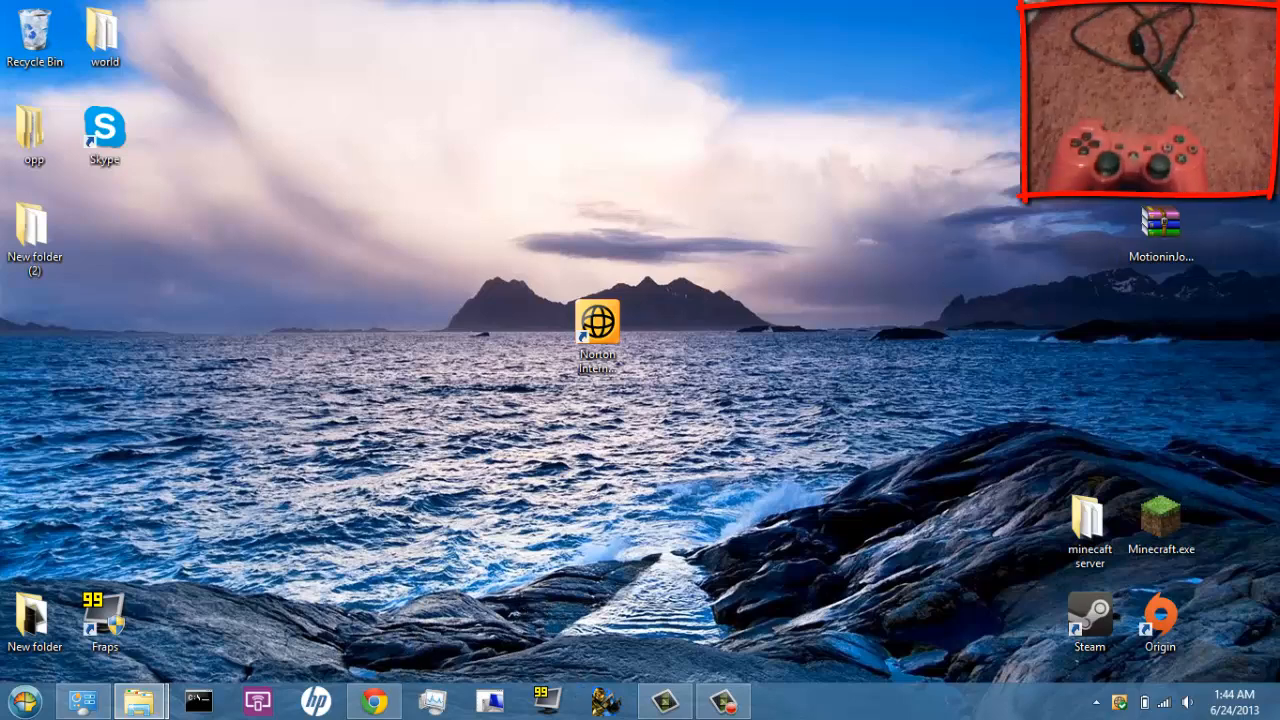
mouse_move(528, 212)
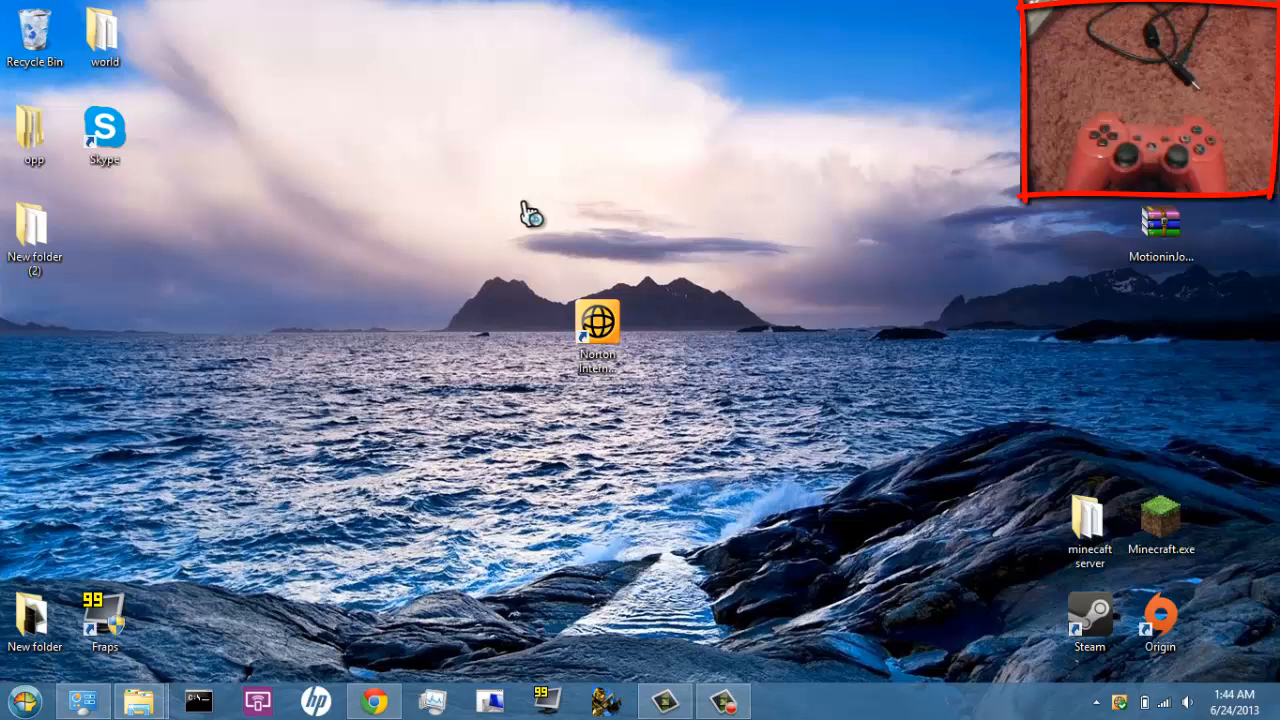
Launch the MotioninJoy gamepad tool and disconnect the detected DualShock 3 controller
double_click(1160, 224)
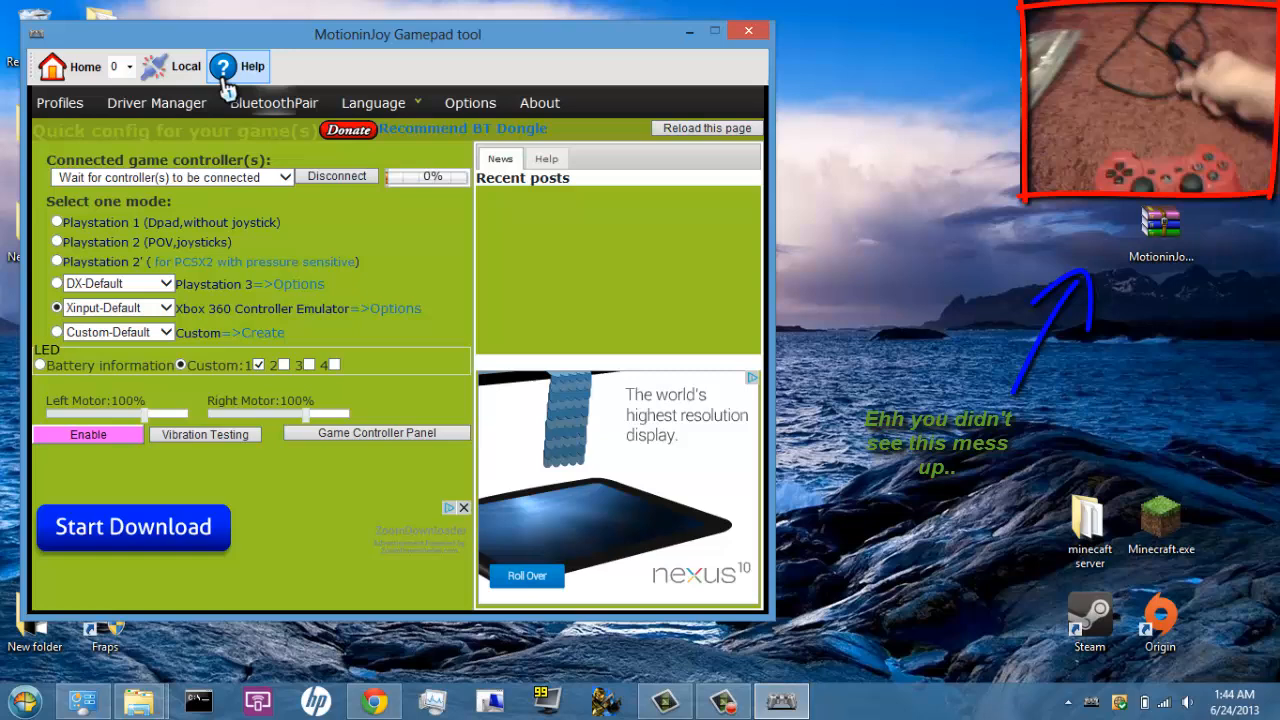
mouse_move(204, 112)
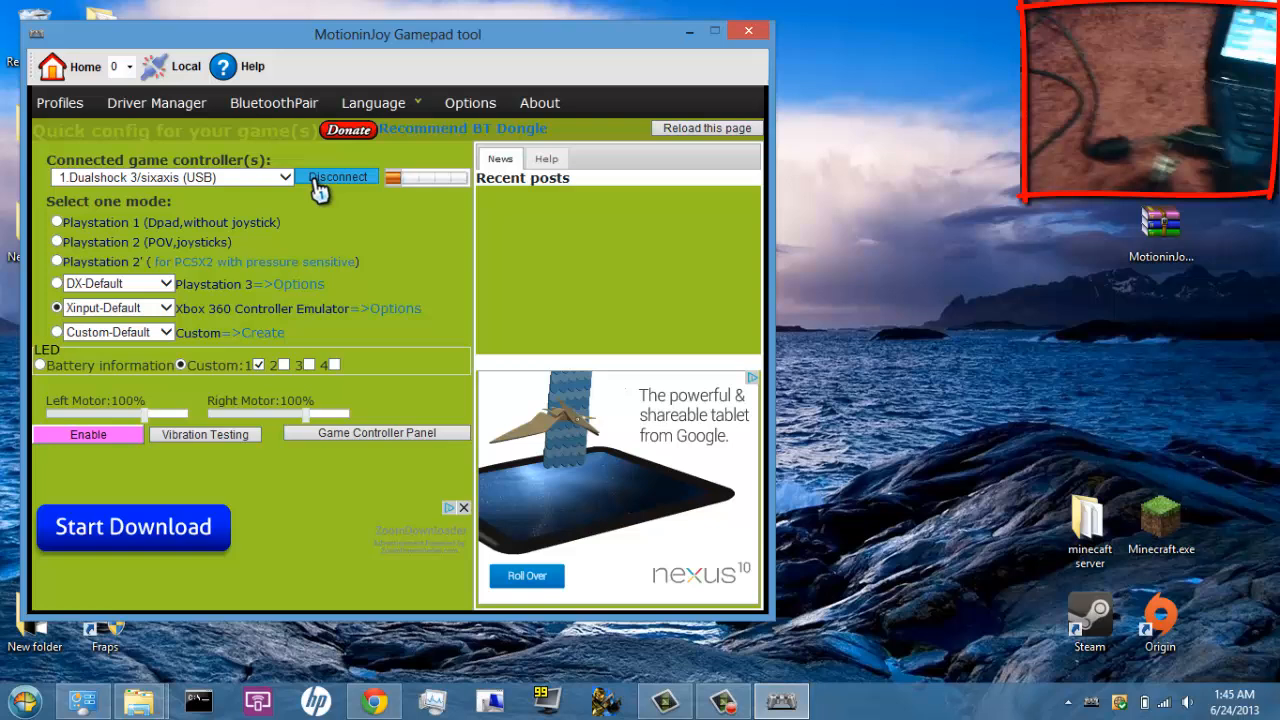
left_click(336, 176)
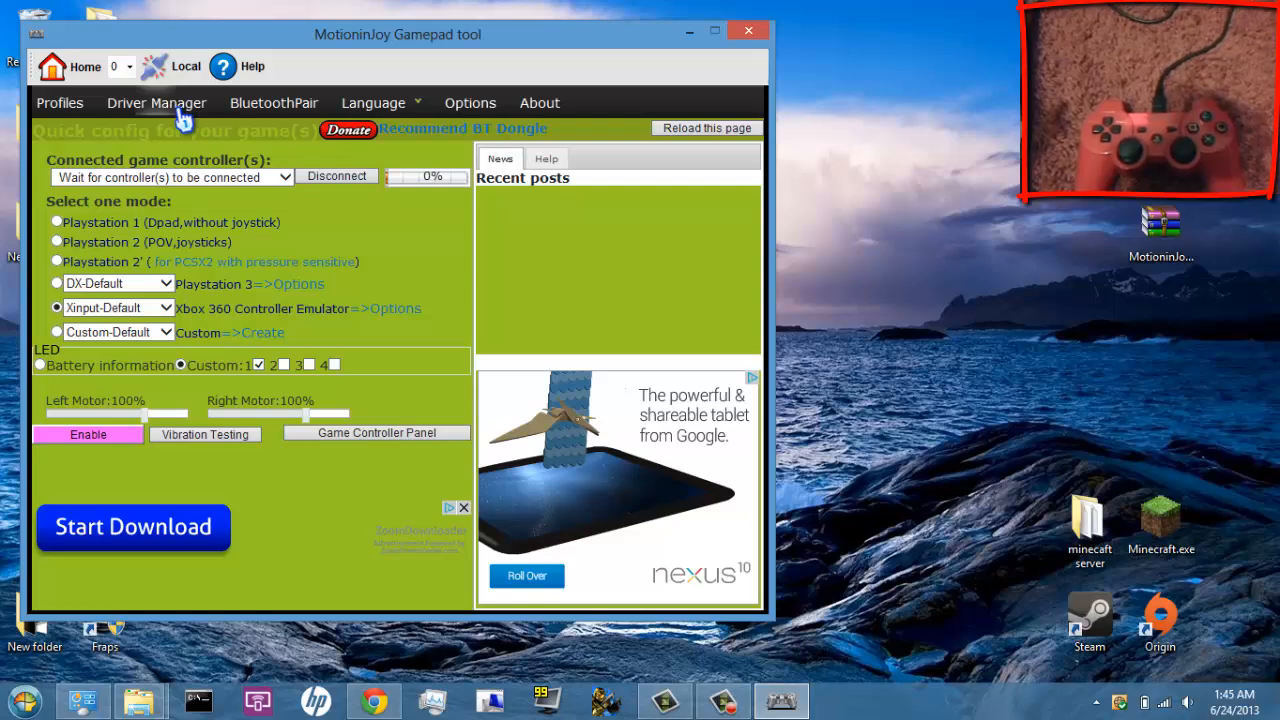
mouse_move(260, 498)
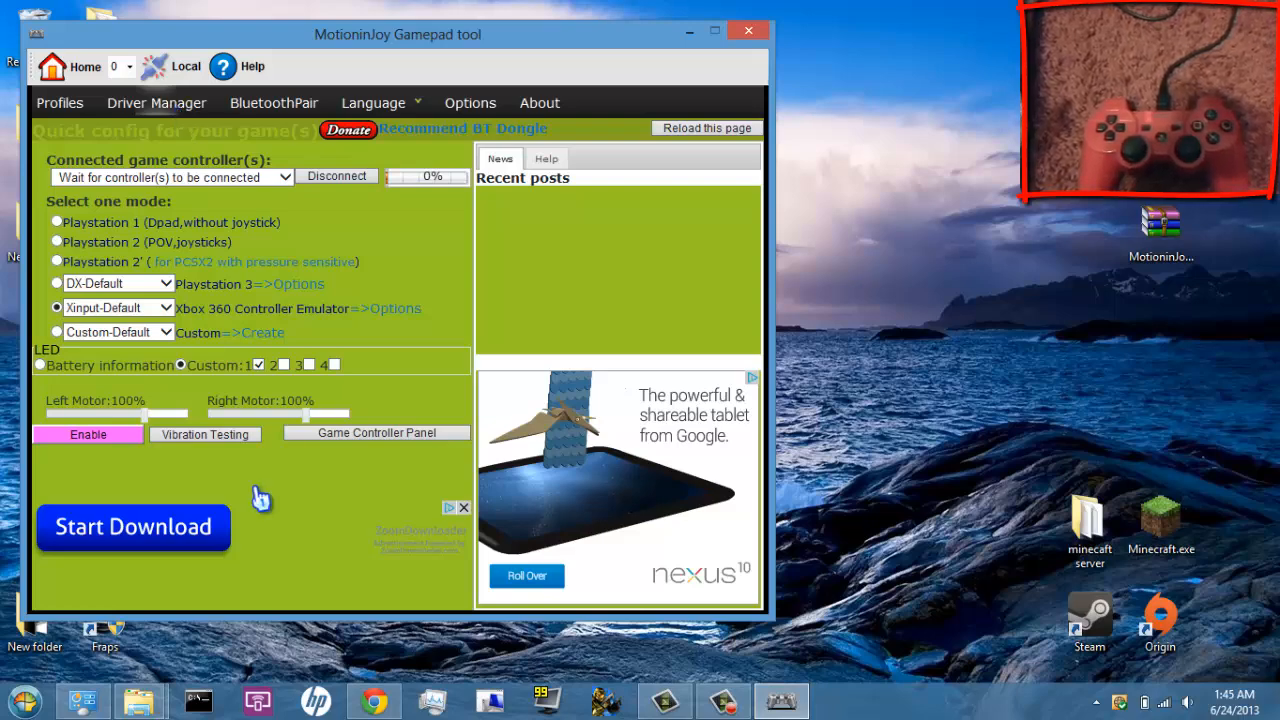
In Driver Manager, check the controller's USB device row and install the MotioninJoy driver for it
left_click(156, 102)
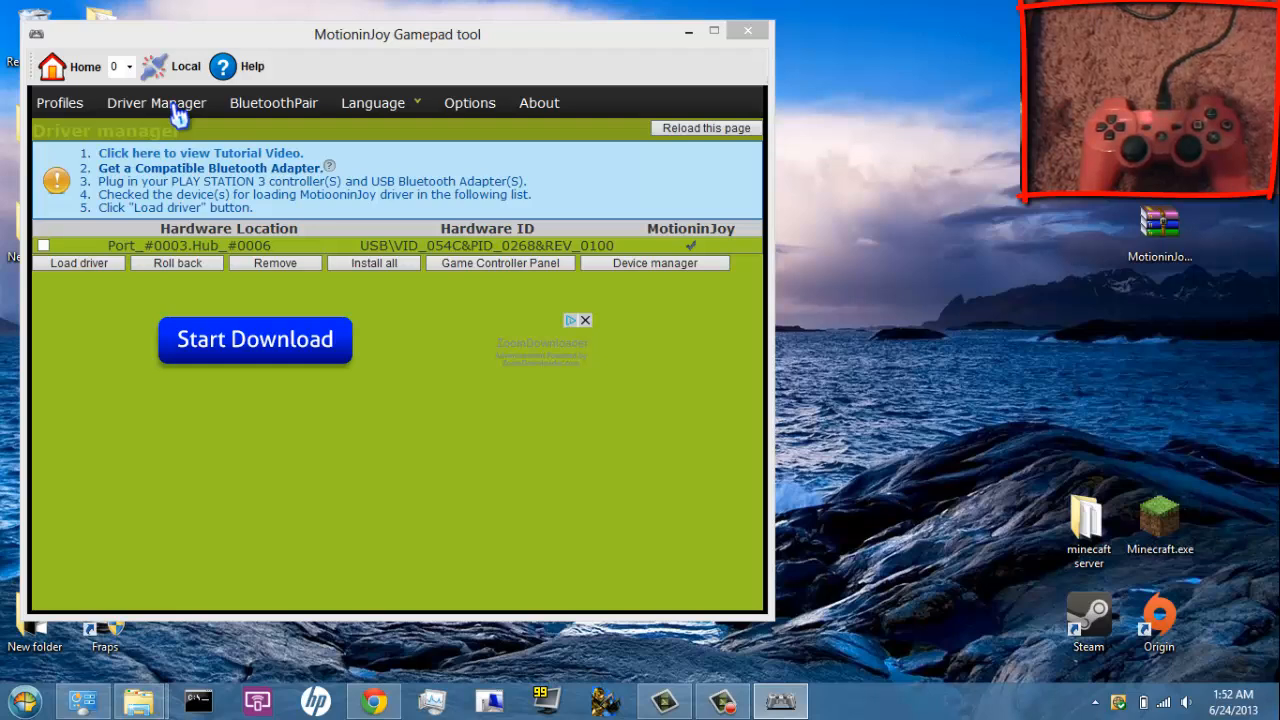
left_click(44, 244)
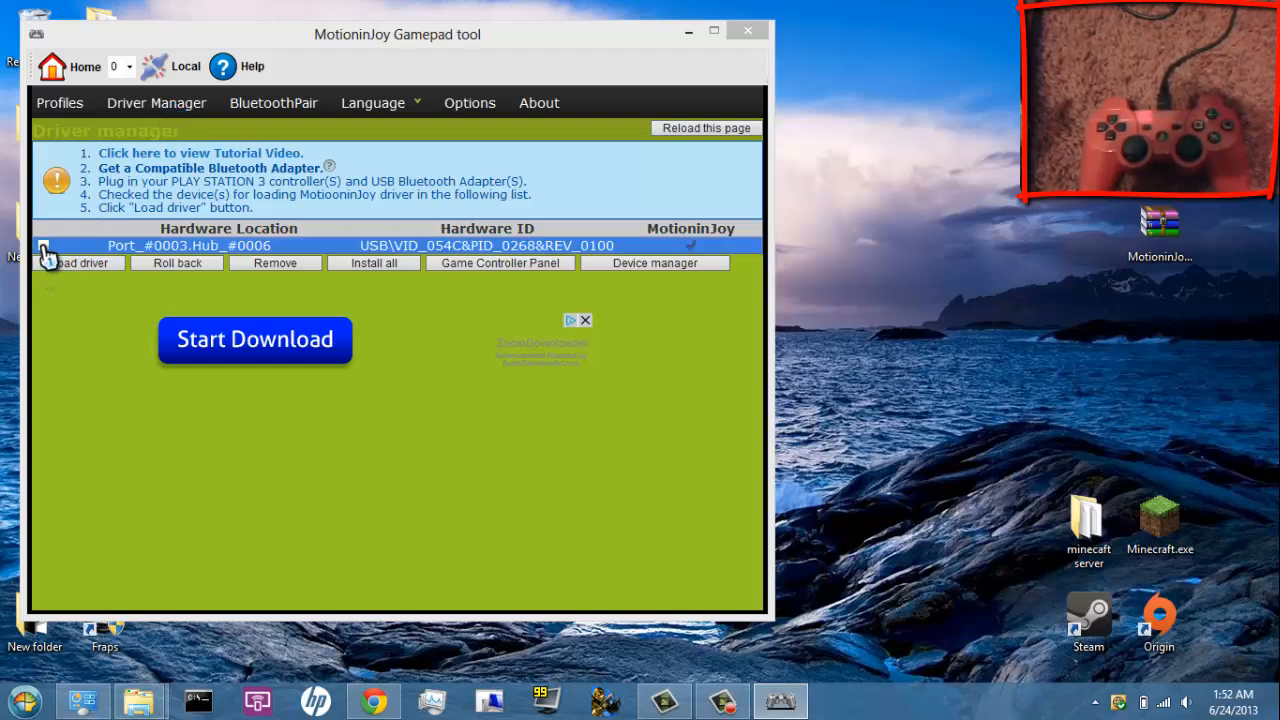
left_click(44, 244)
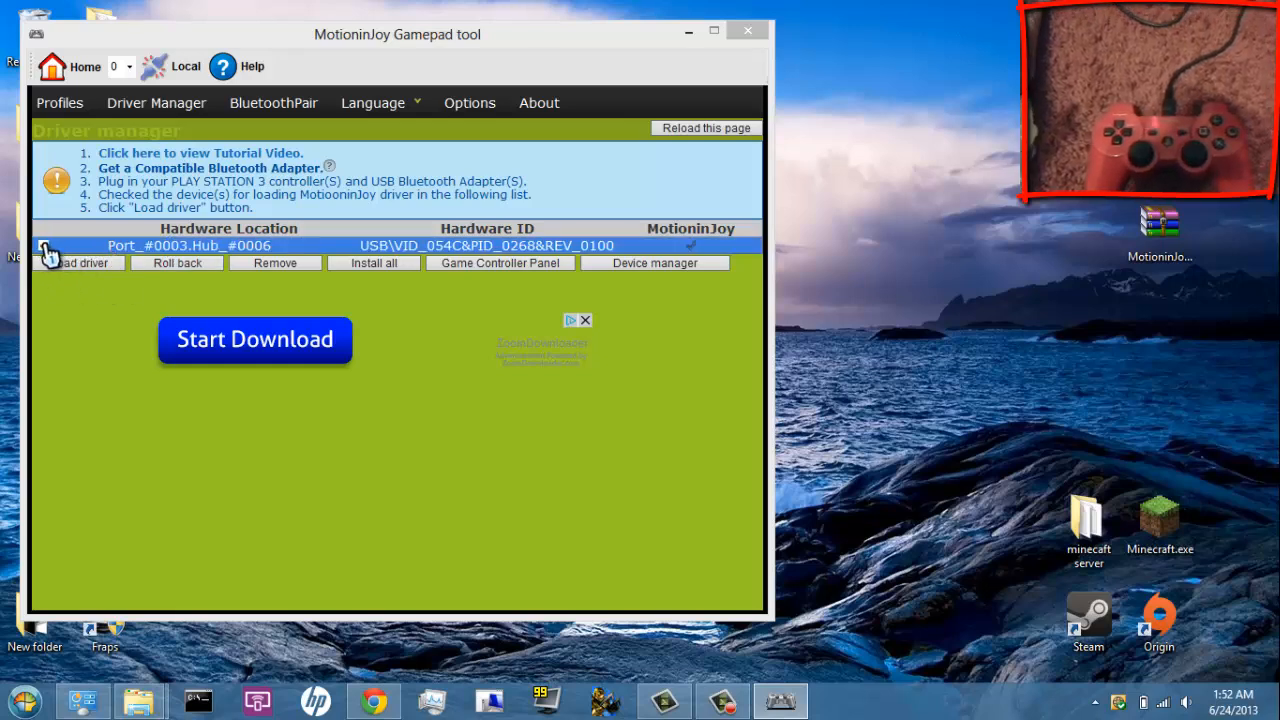
left_click(44, 244)
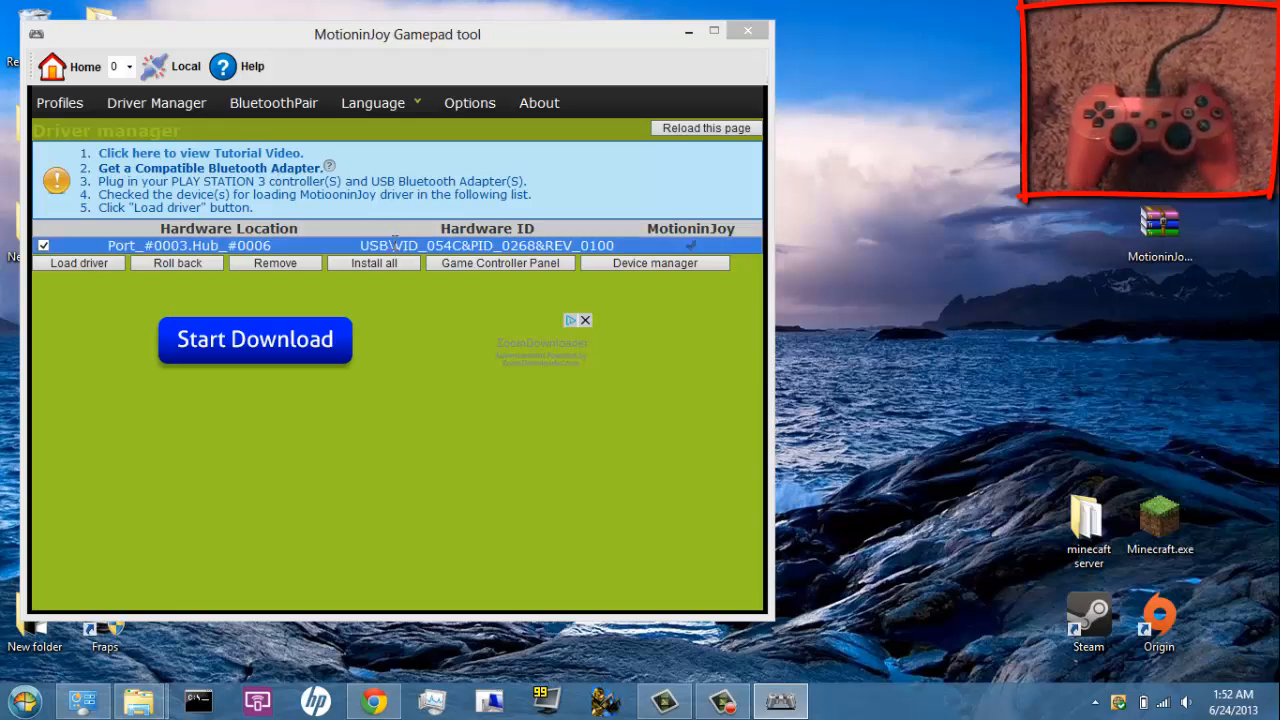
mouse_move(374, 262)
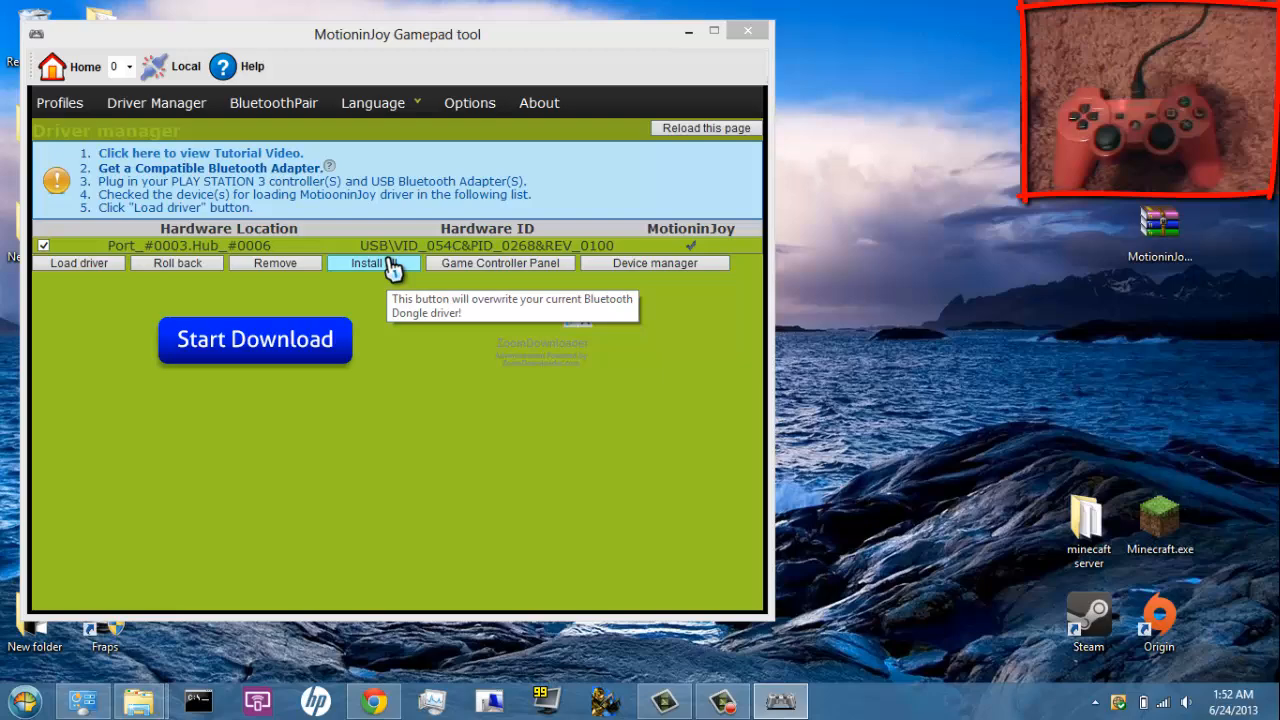
left_click(368, 262)
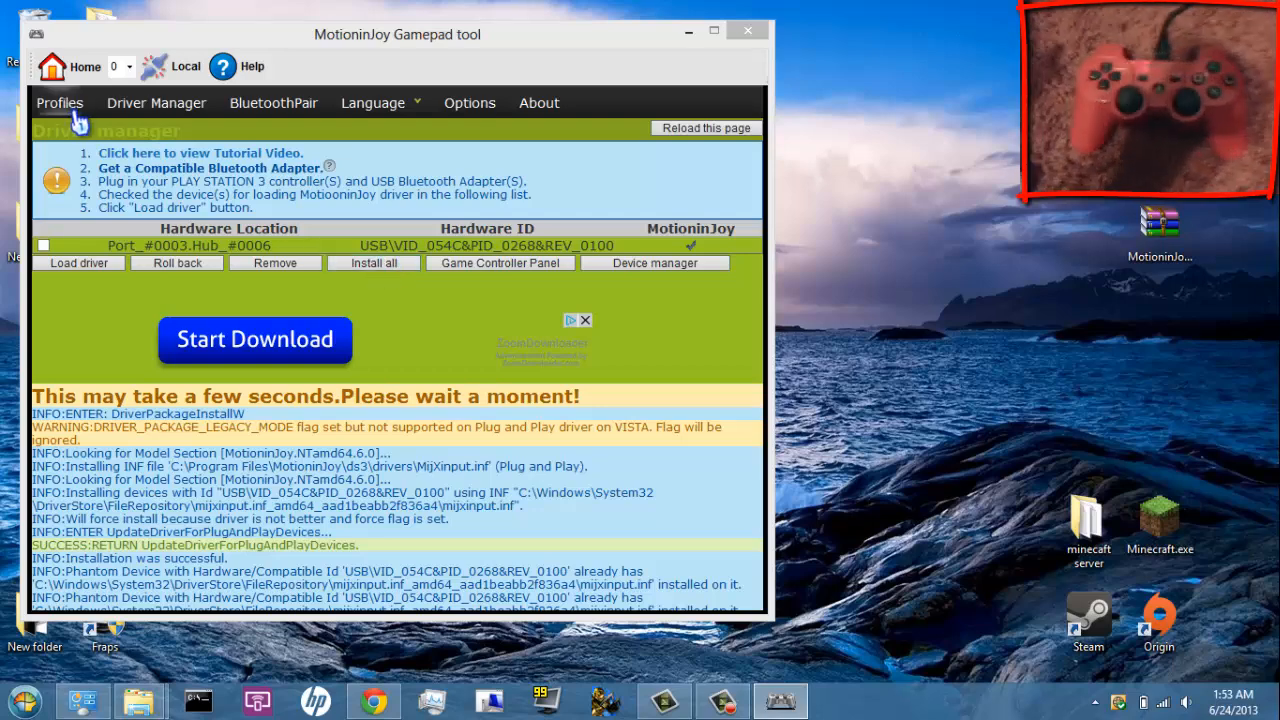
Choose the Xbox 360 Controller Emulator mode with Xinput-Default for the DualShock 3
left_click(60, 104)
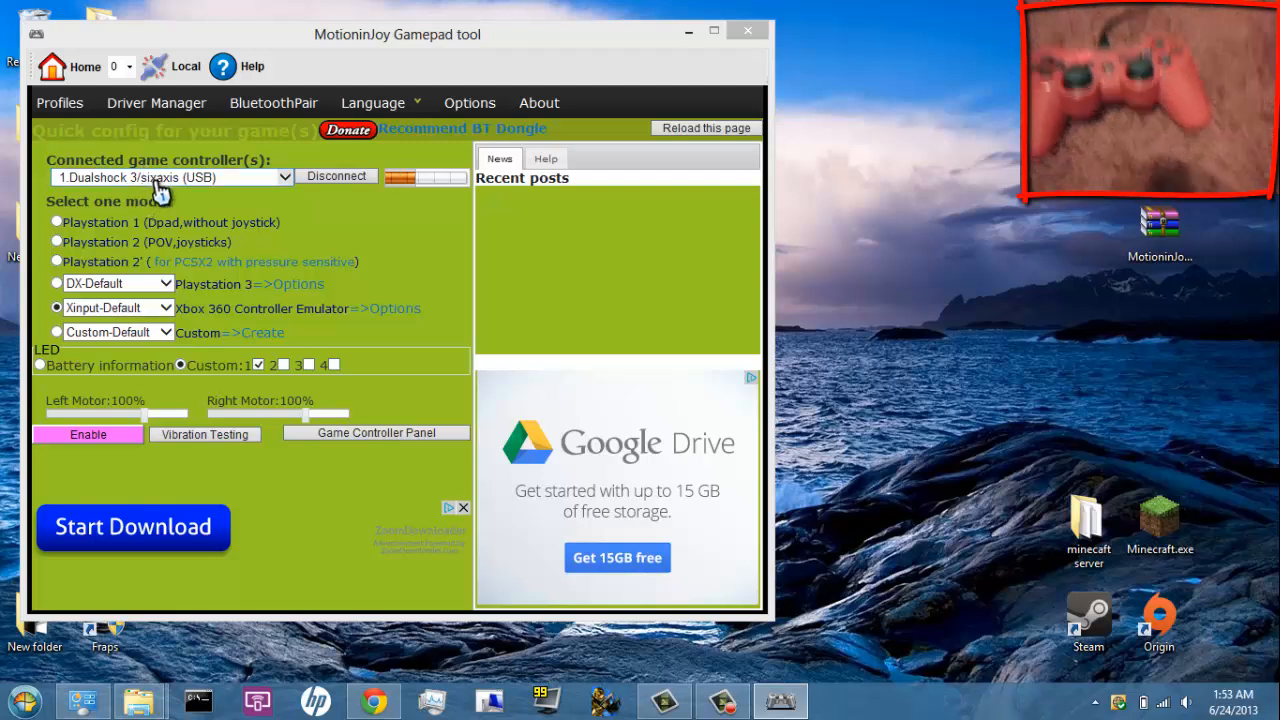
mouse_move(288, 250)
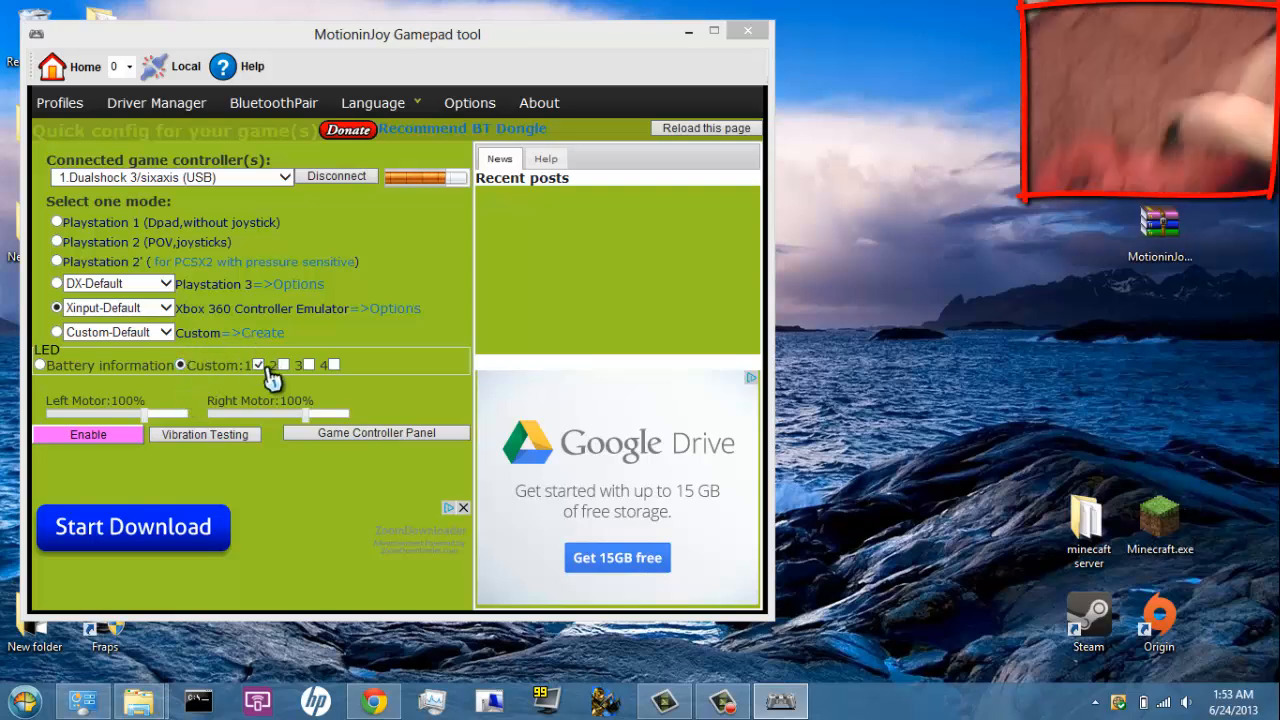
mouse_move(140, 364)
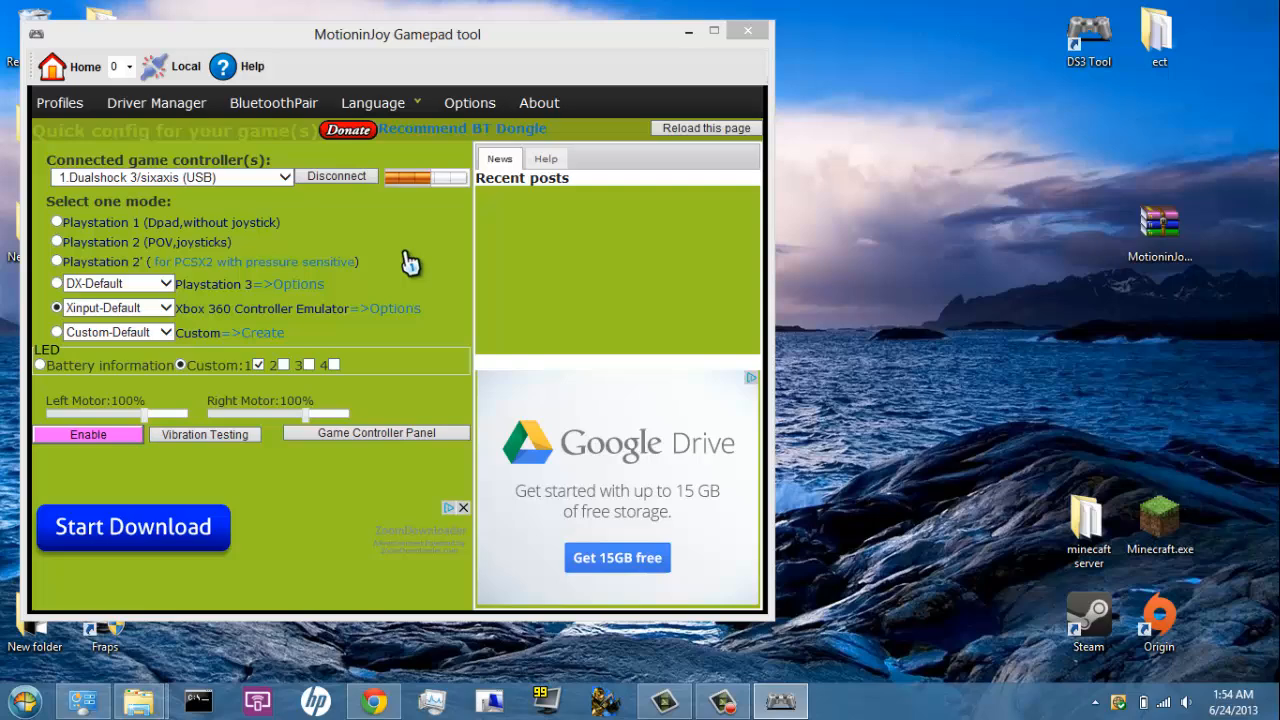
left_click_drag(396, 34, 422, 80)
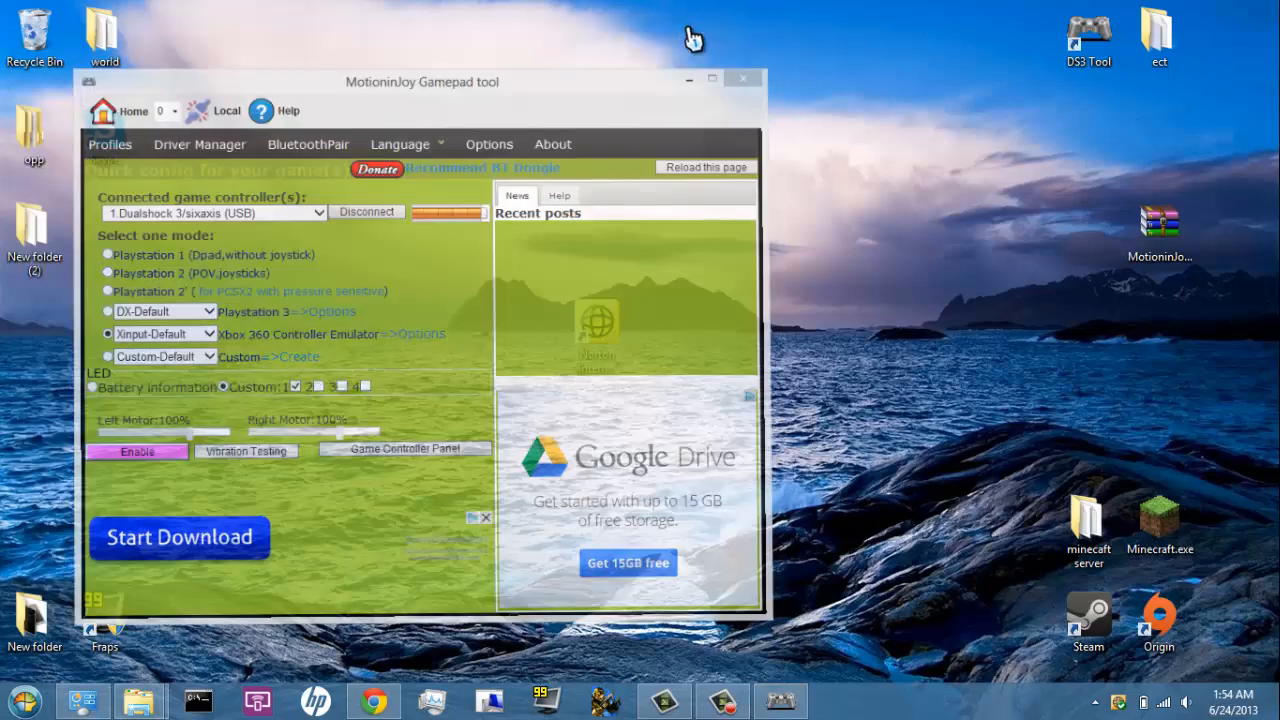
Close the MotioninJoy window, leaving the desktop with the Halo 2 shortcut visible
left_click(744, 80)
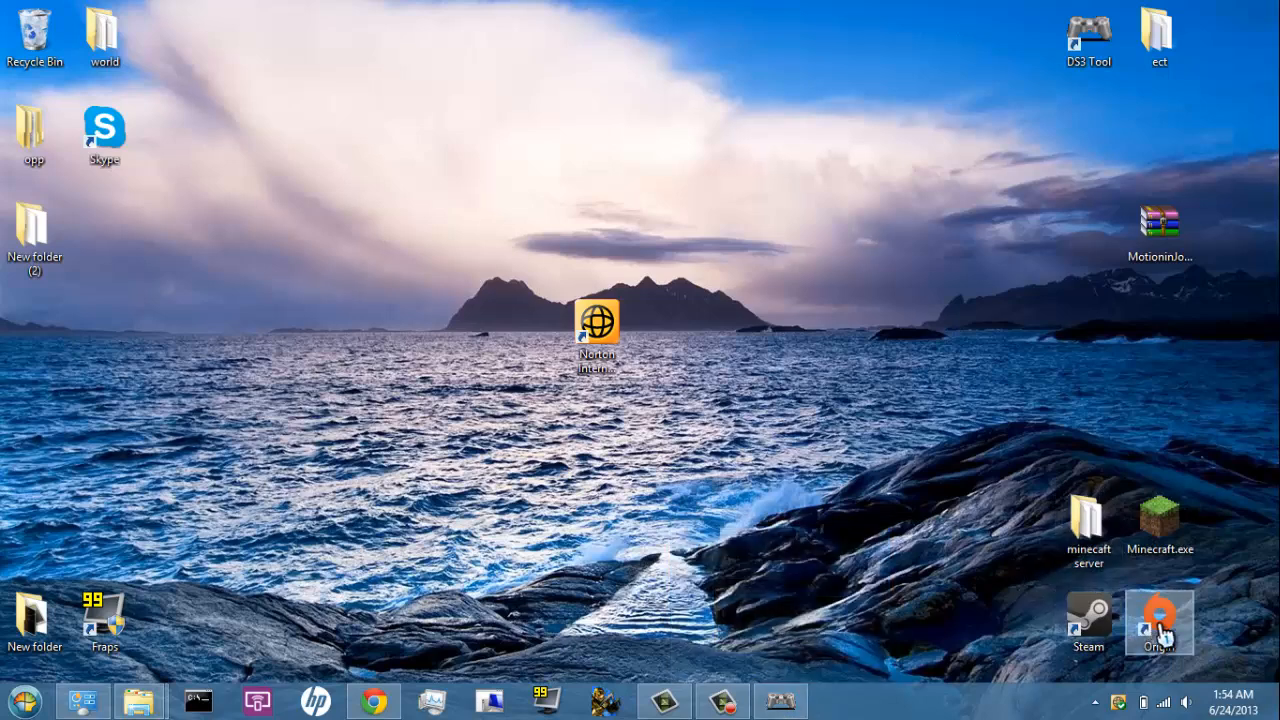
mouse_move(896, 580)
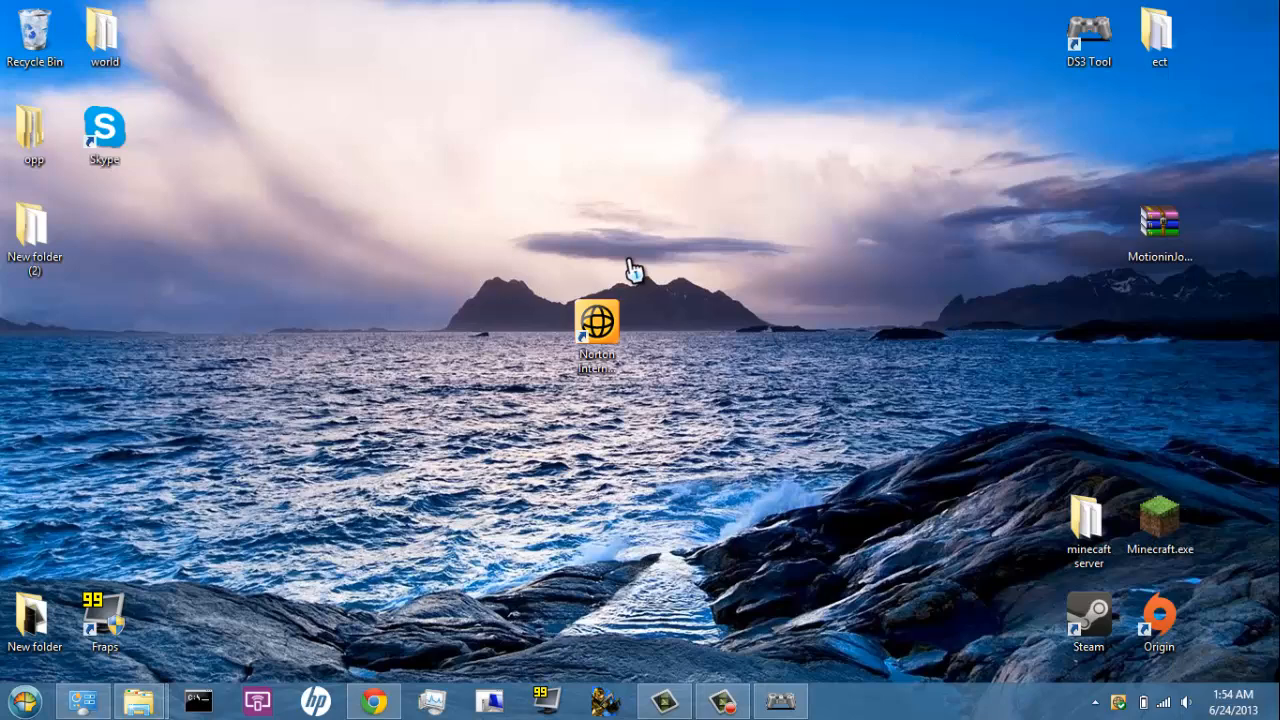
mouse_move(544, 396)
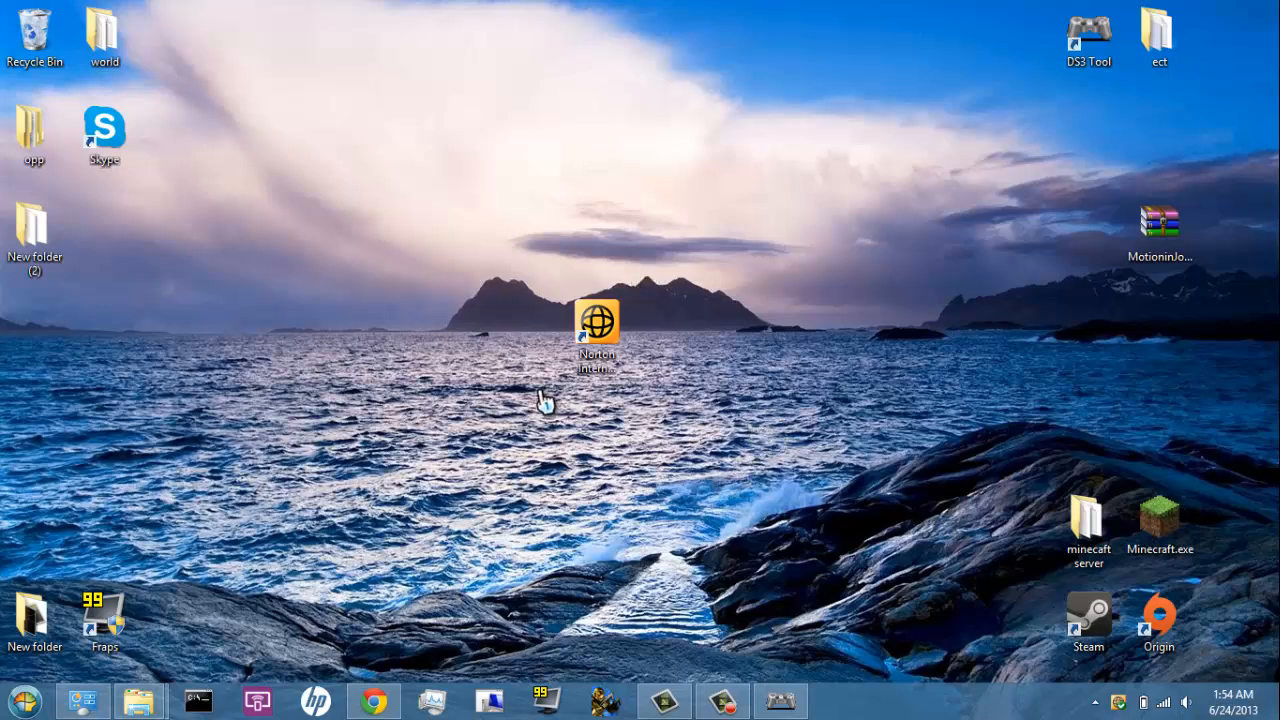
mouse_move(512, 238)
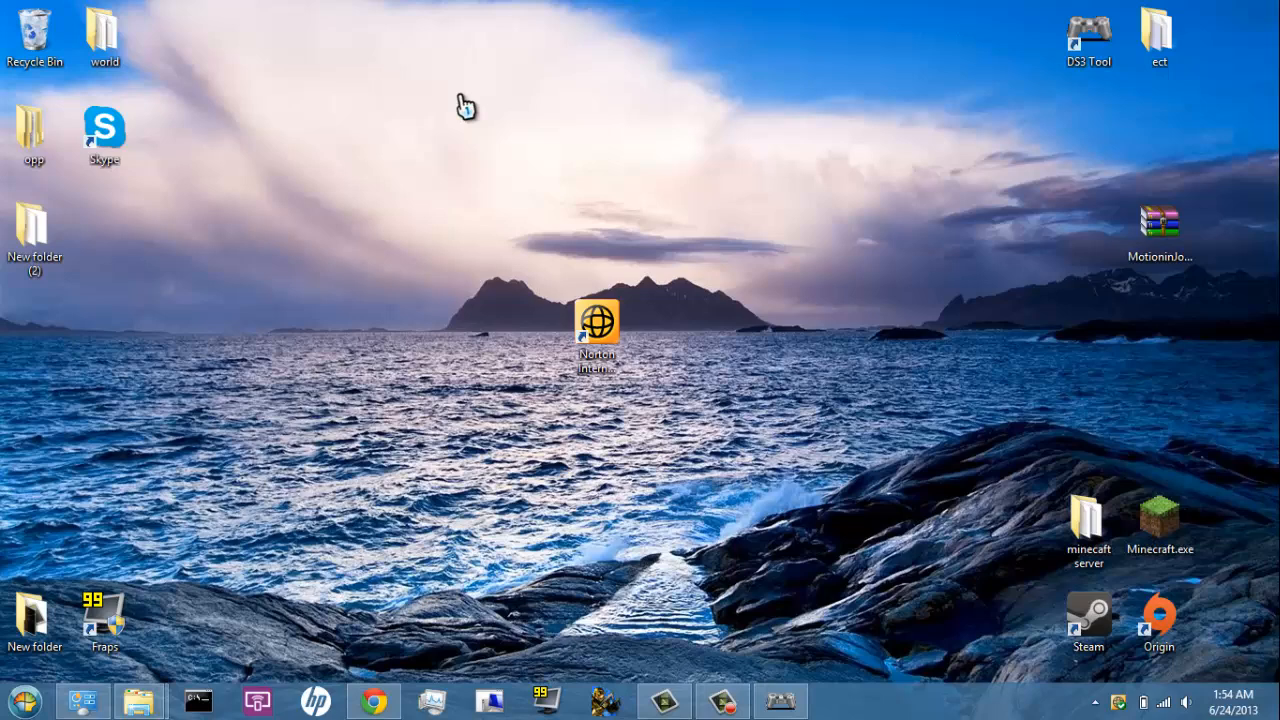
mouse_move(508, 324)
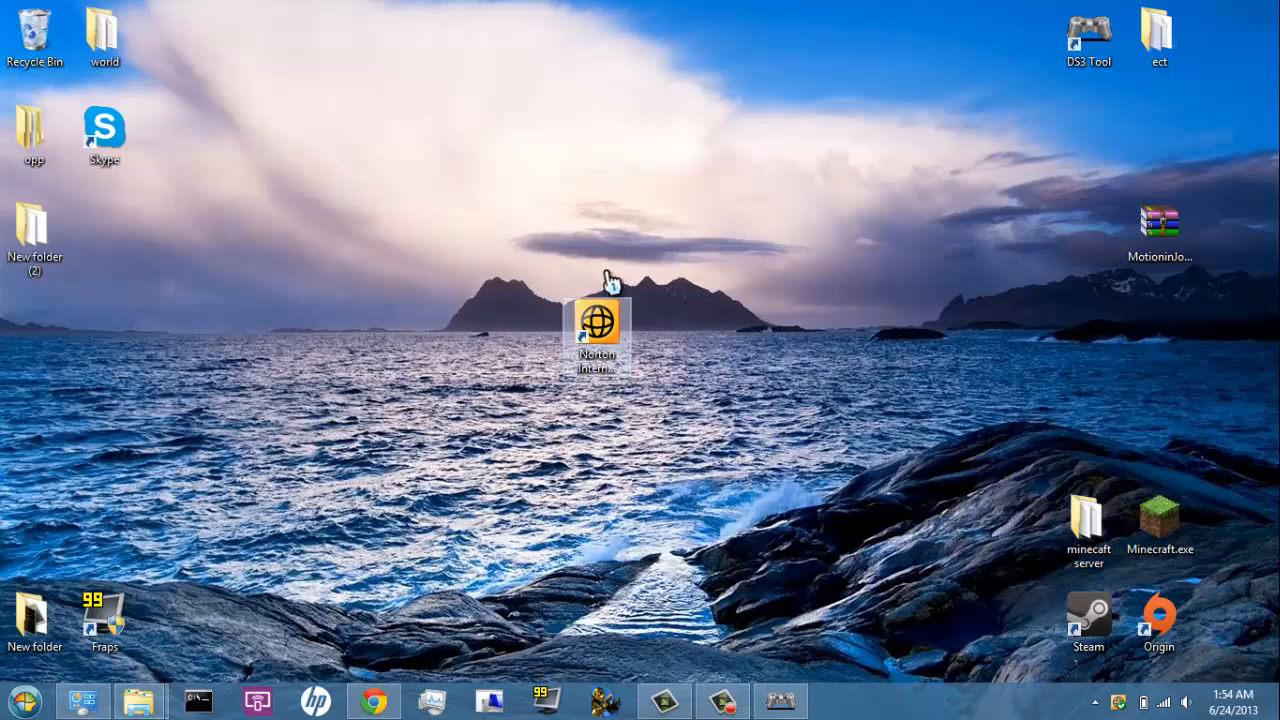
mouse_move(630, 356)
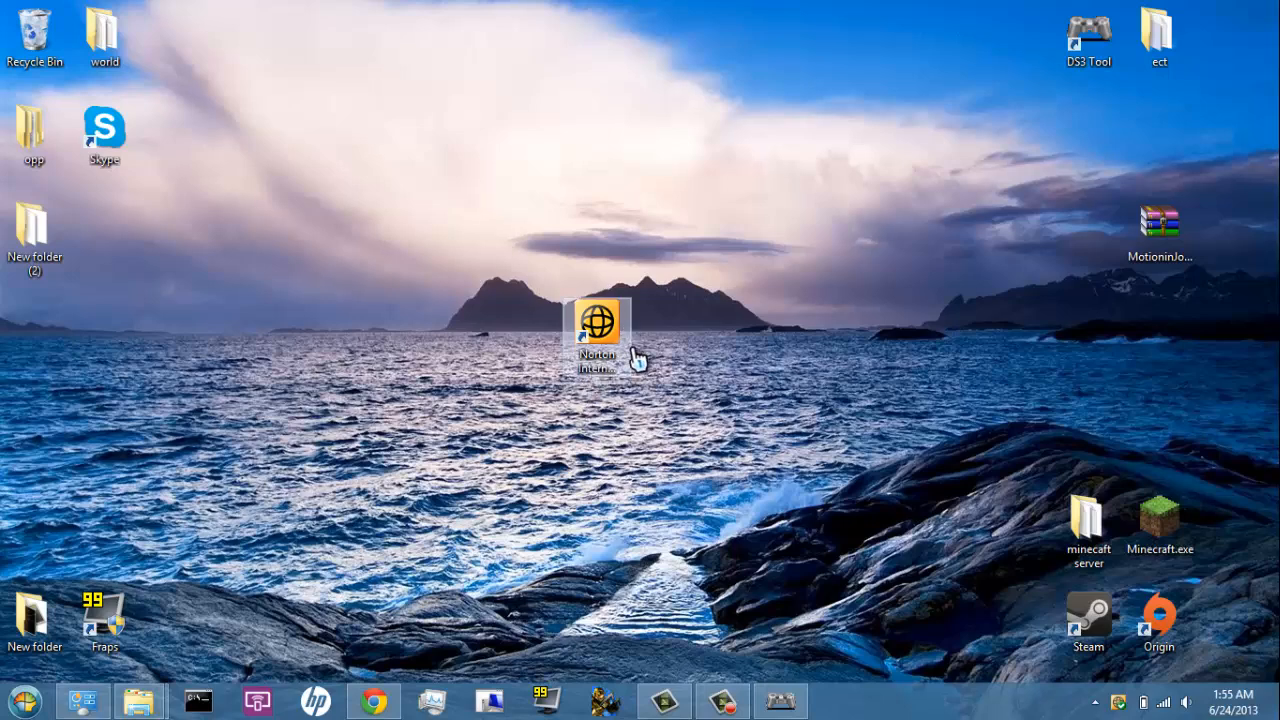
mouse_move(580, 276)
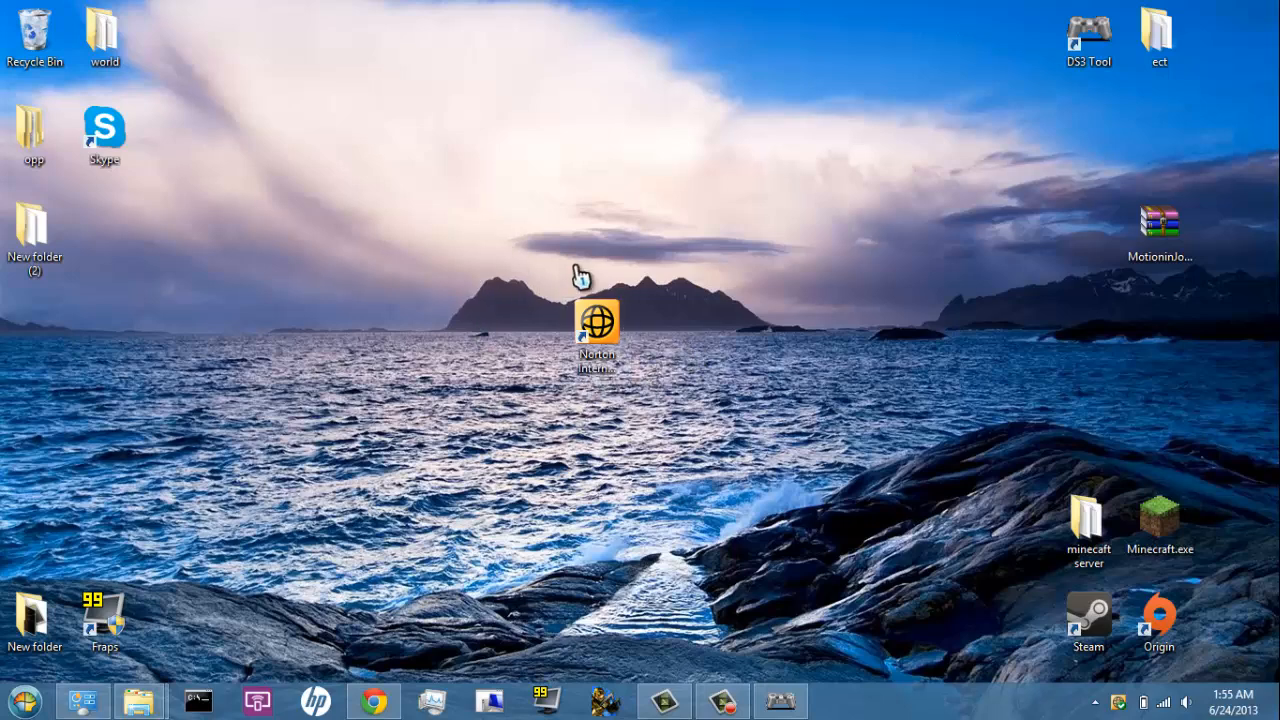
mouse_move(544, 420)
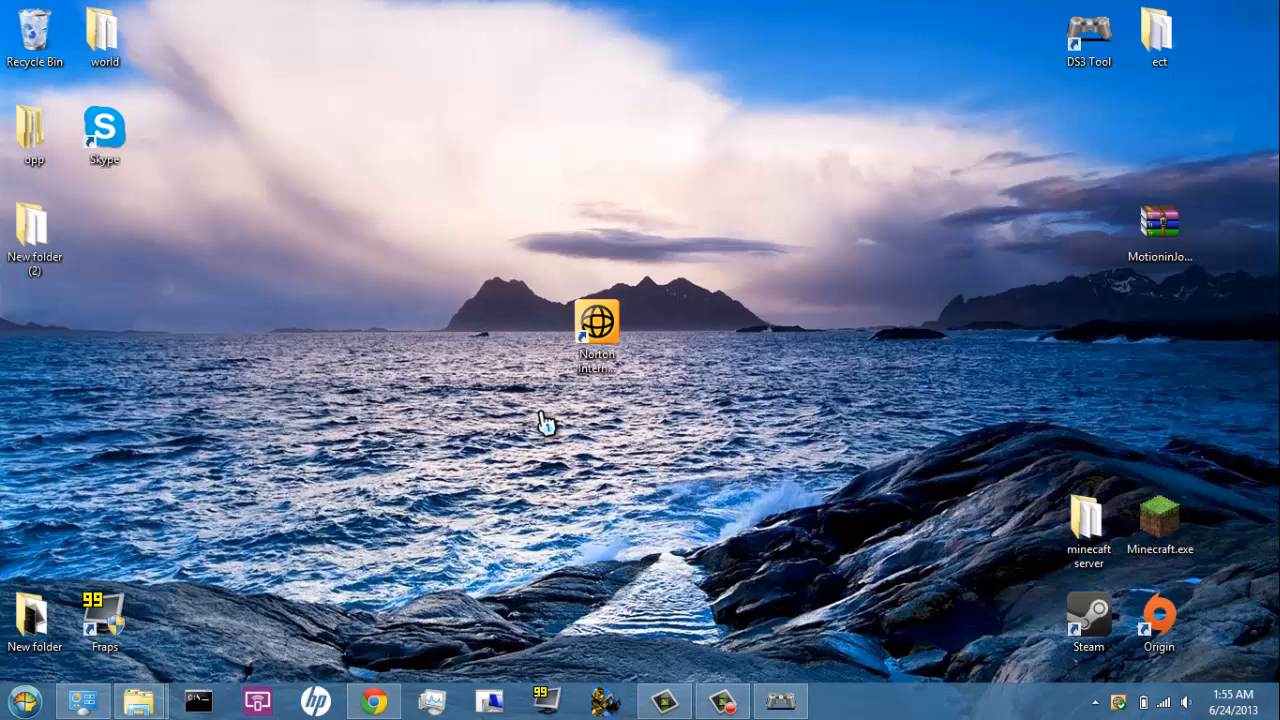
mouse_move(596, 384)
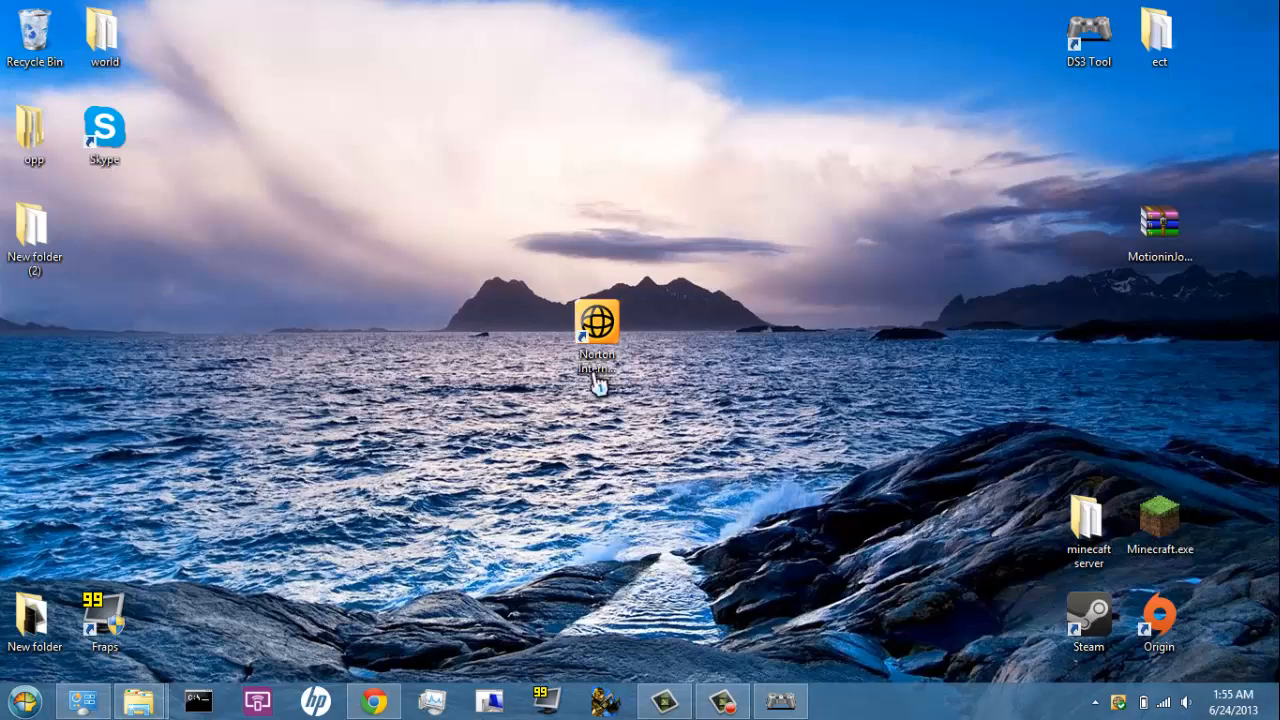
mouse_move(720, 184)
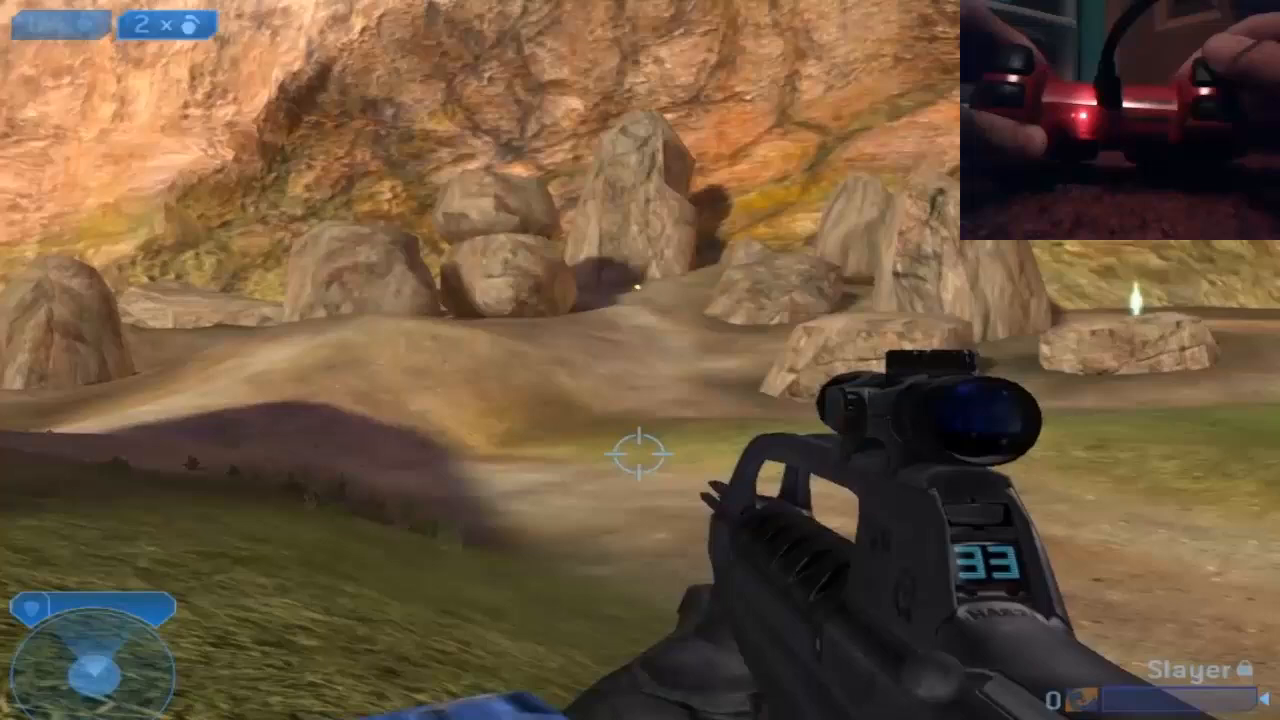
Move through the hangar with the controller, pushing the hazard-marked supply crates around
left_click(640, 450)
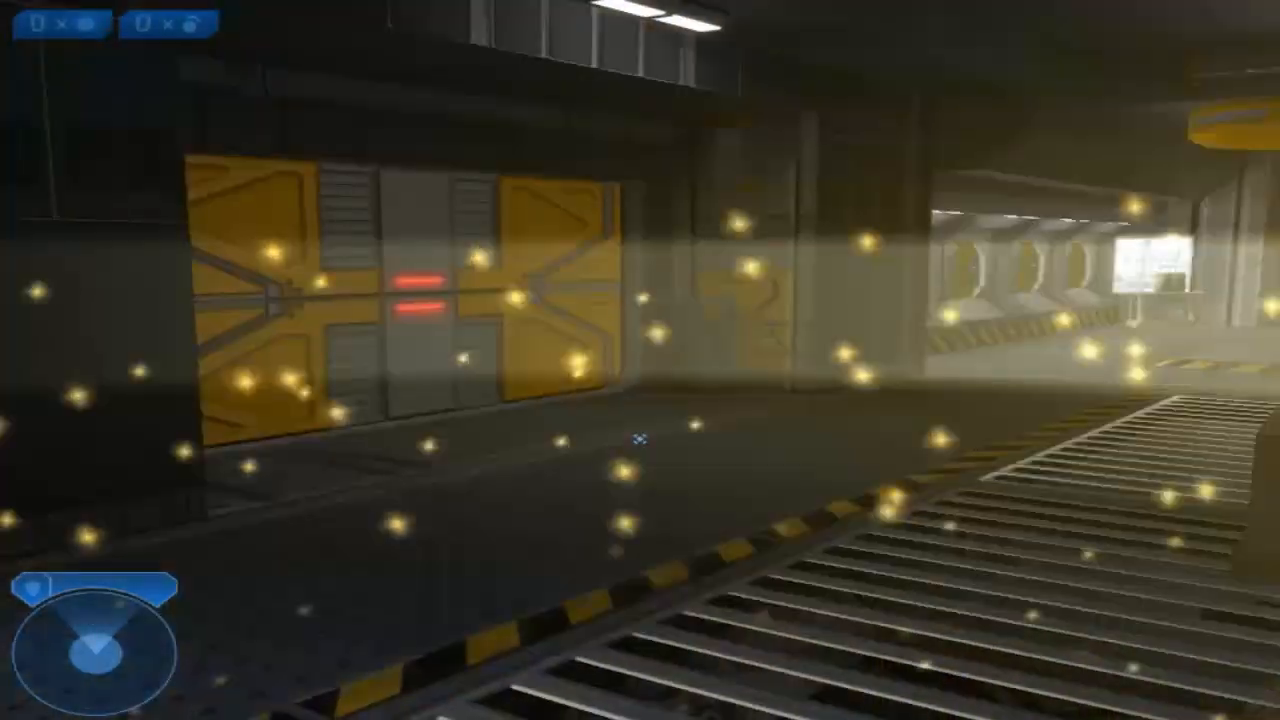
mouse_move(640, 440)
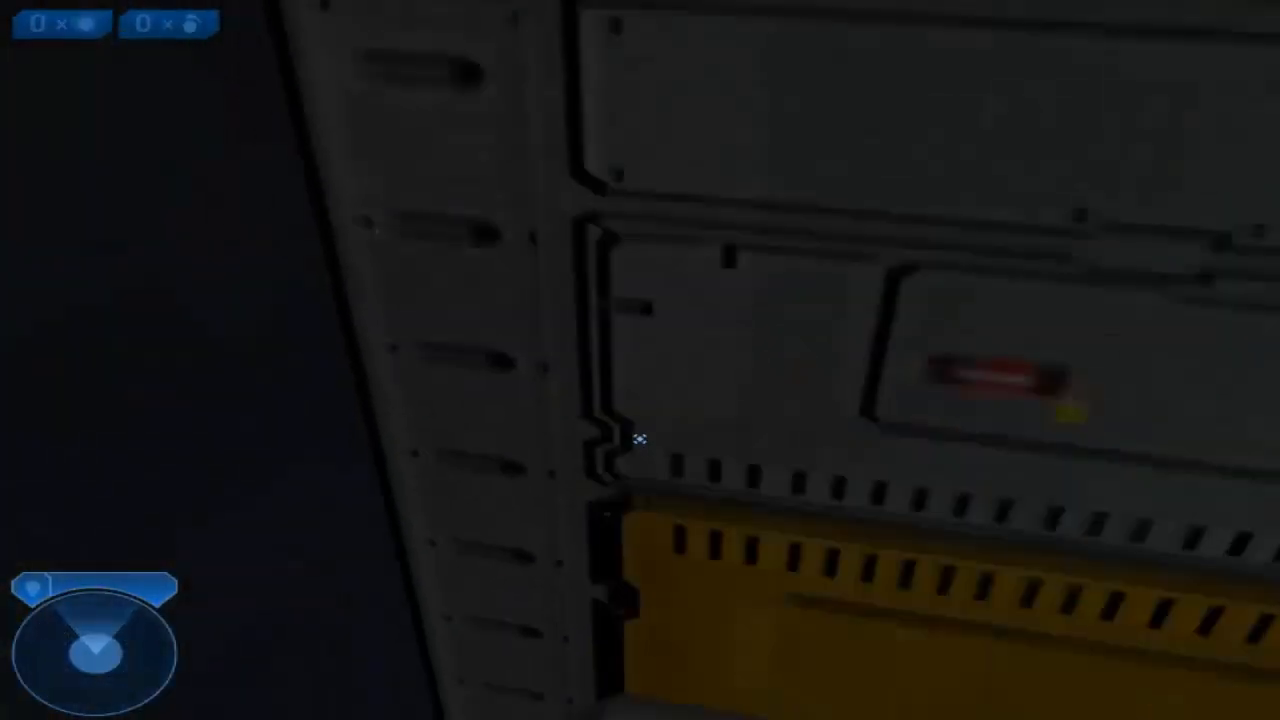
mouse_move(640, 440)
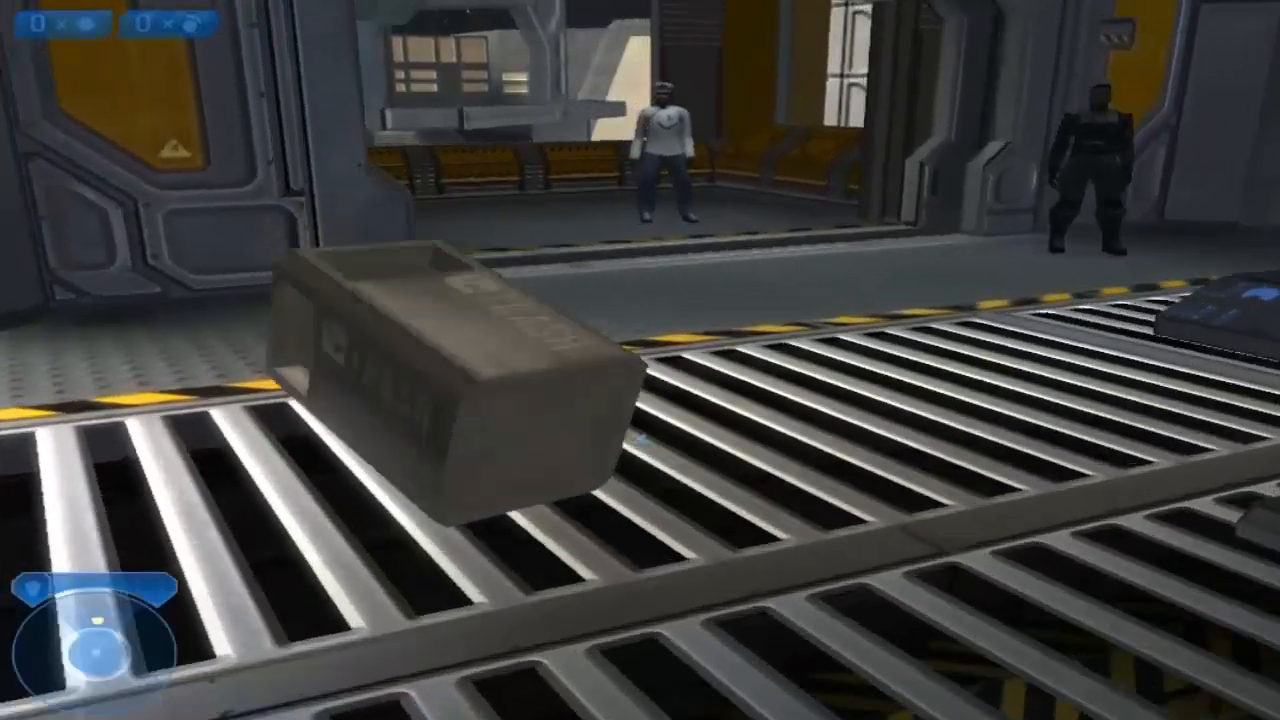
mouse_move(640, 360)
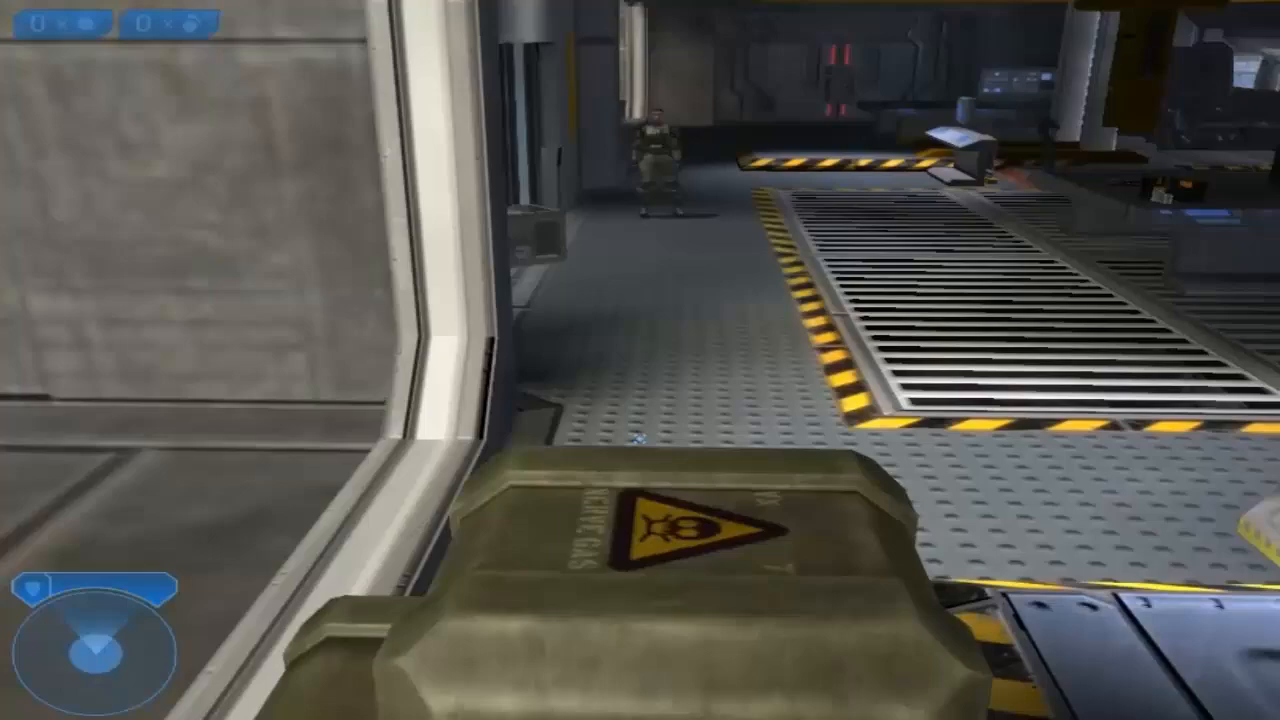
mouse_move(640, 360)
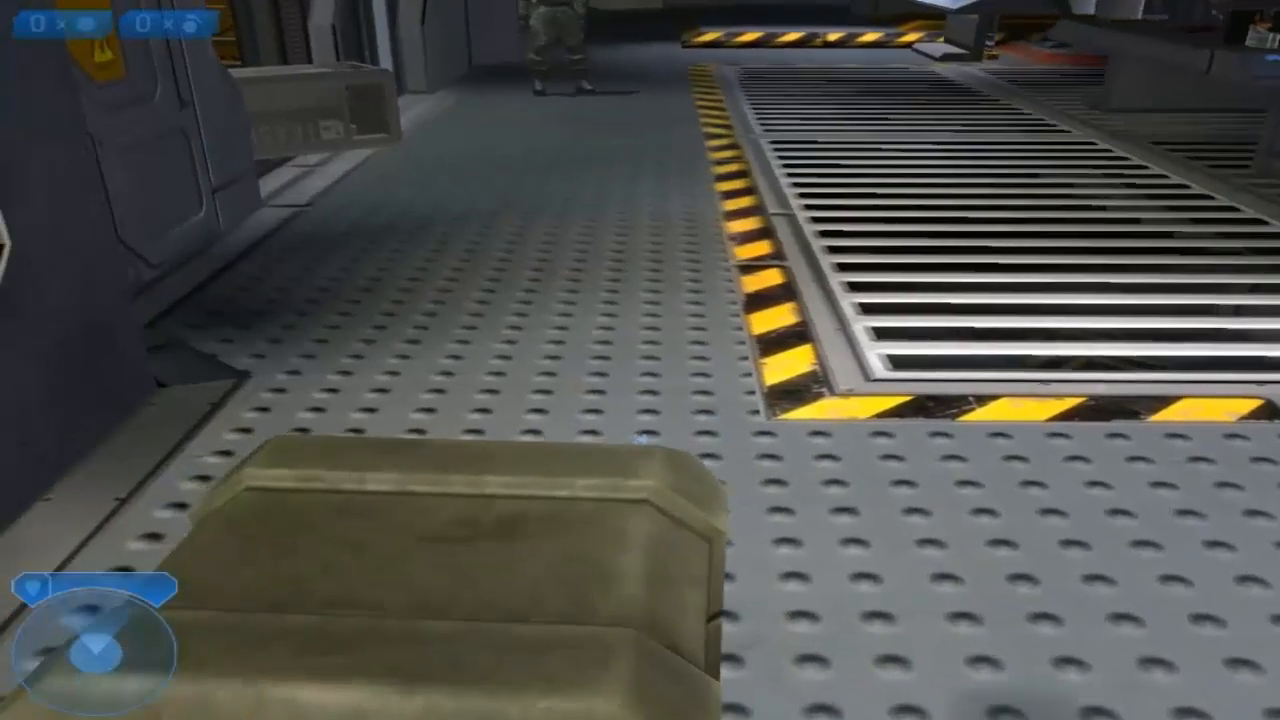
mouse_move(640, 360)
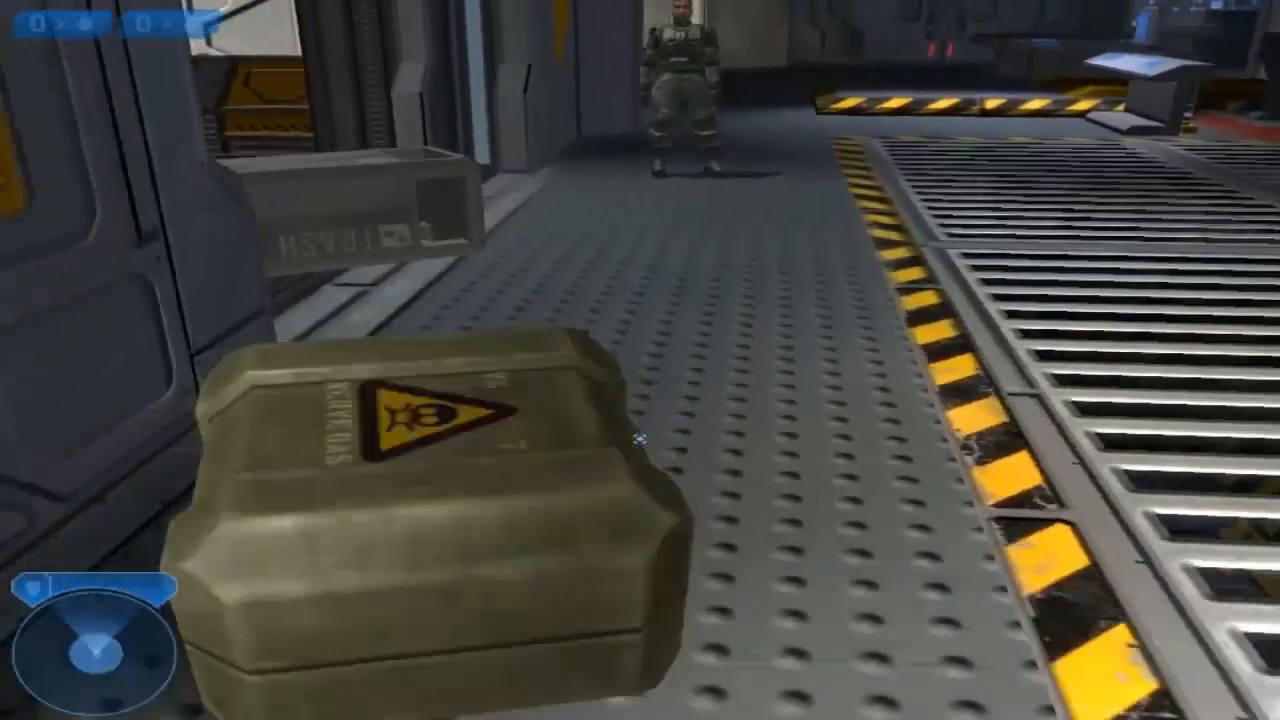